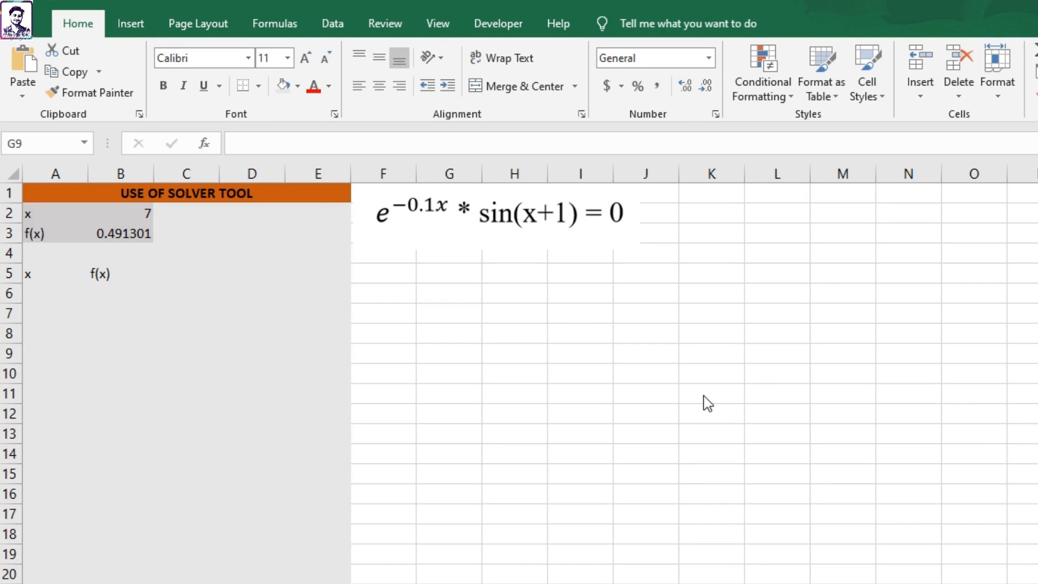
{"action": "mouse_move", "coordinate": [696, 398]}
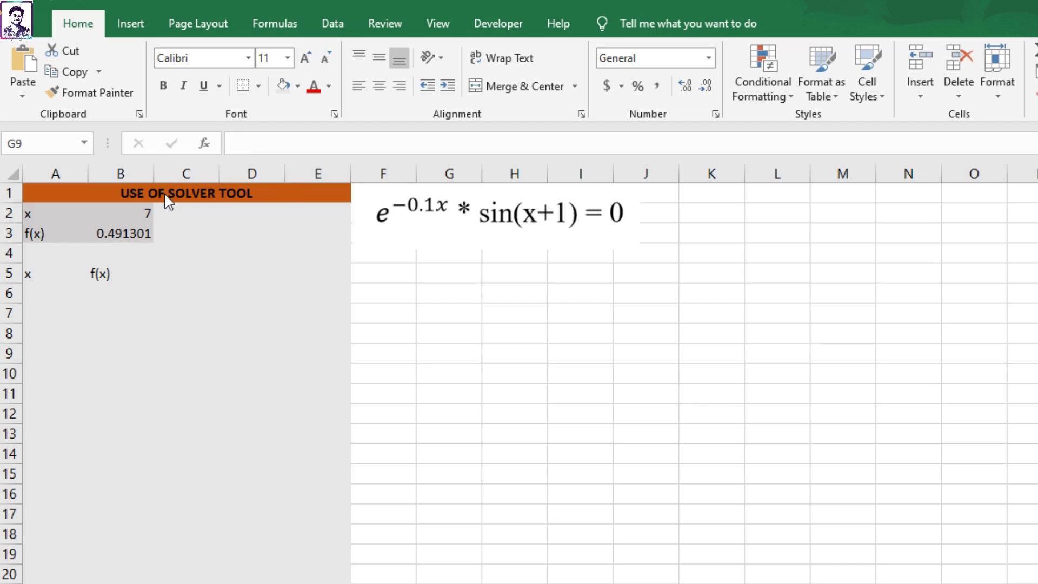
{"action": "mouse_move", "coordinate": [270, 212]}
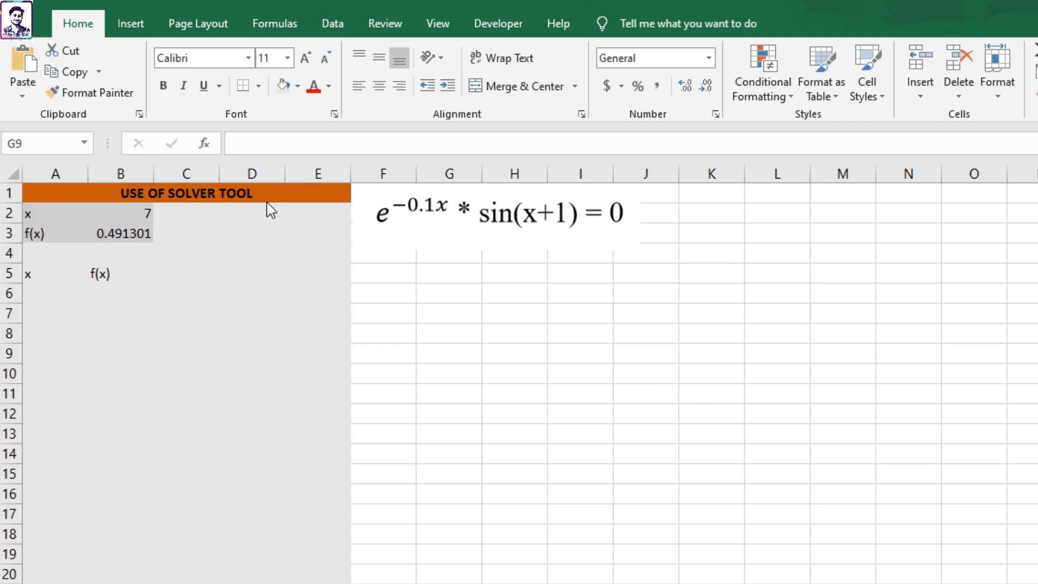
{"action": "mouse_move", "coordinate": [597, 238]}
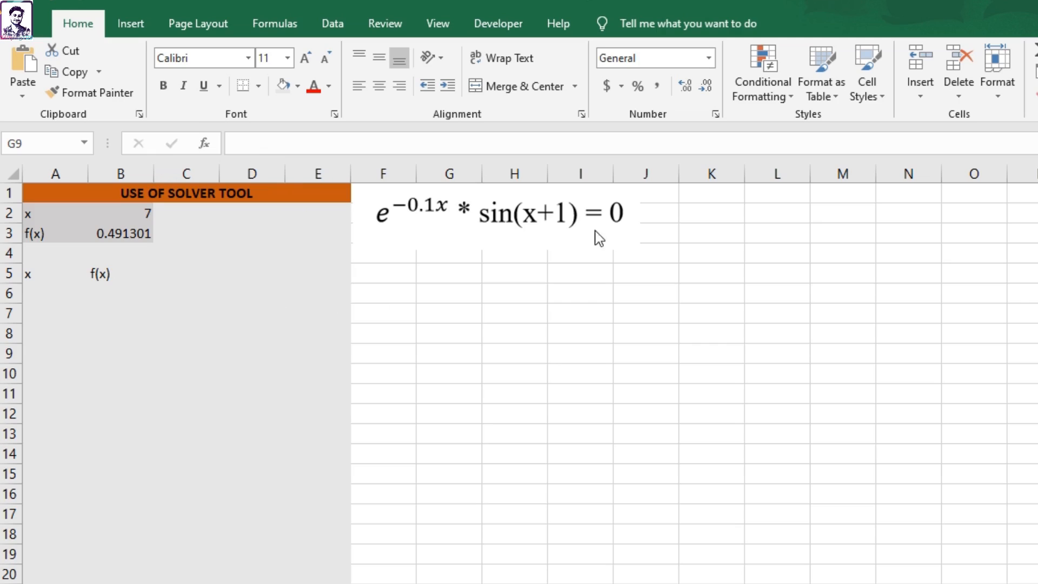
{"action": "mouse_move", "coordinate": [709, 209]}
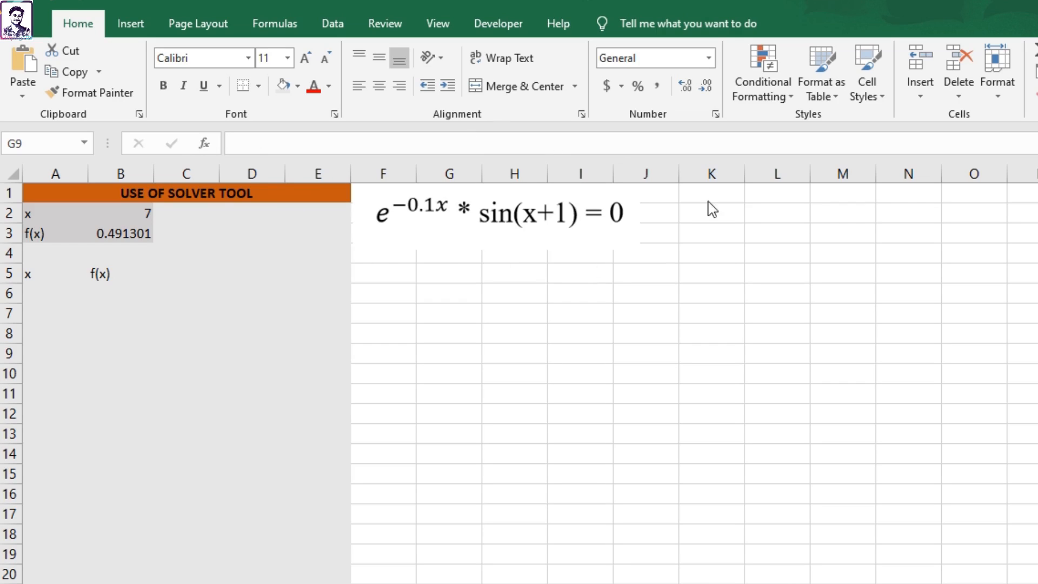
{"action": "mouse_move", "coordinate": [168, 219]}
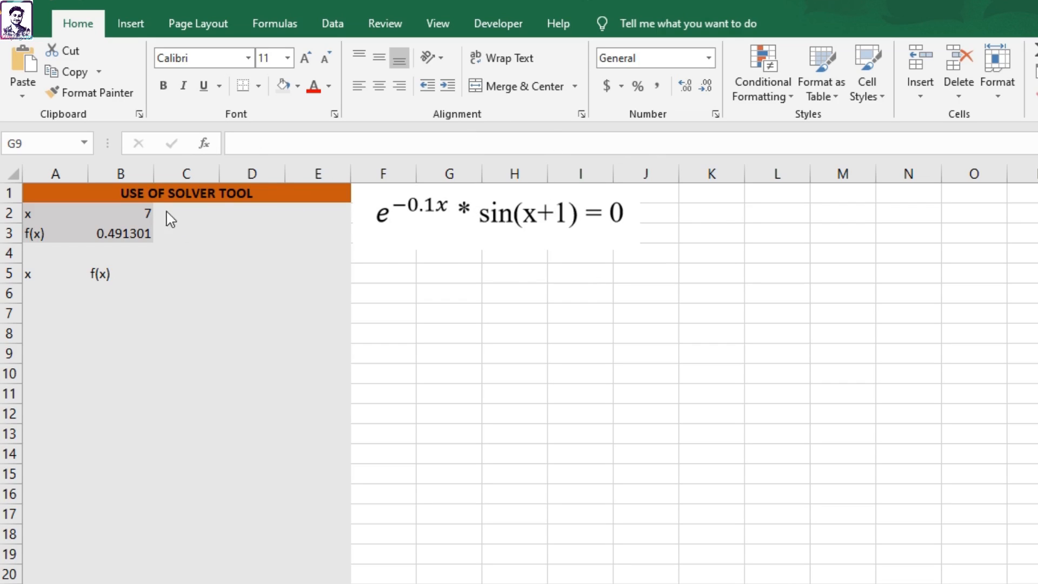
{"action": "mouse_move", "coordinate": [138, 218]}
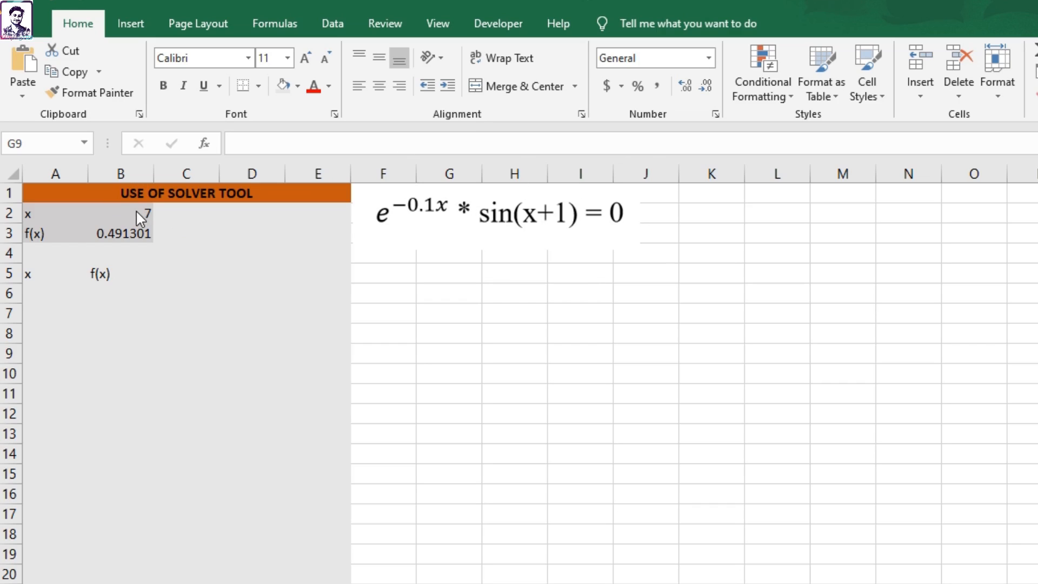
- Enter 0.5 below 0 to start the x series rising in 0.5 steps
{"action": "left_click", "coordinate": [137, 233]}
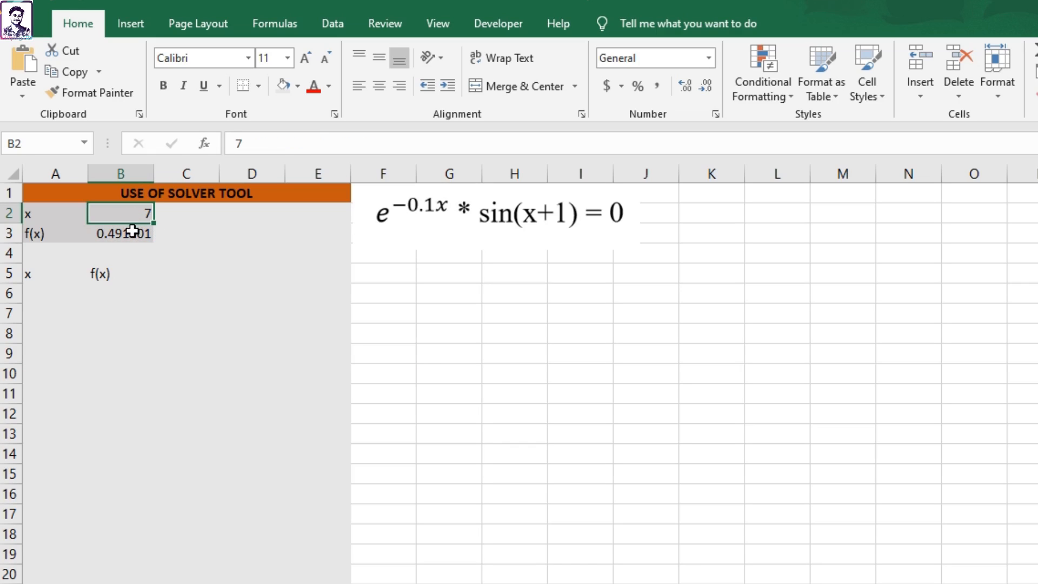
{"action": "left_click", "coordinate": [121, 233]}
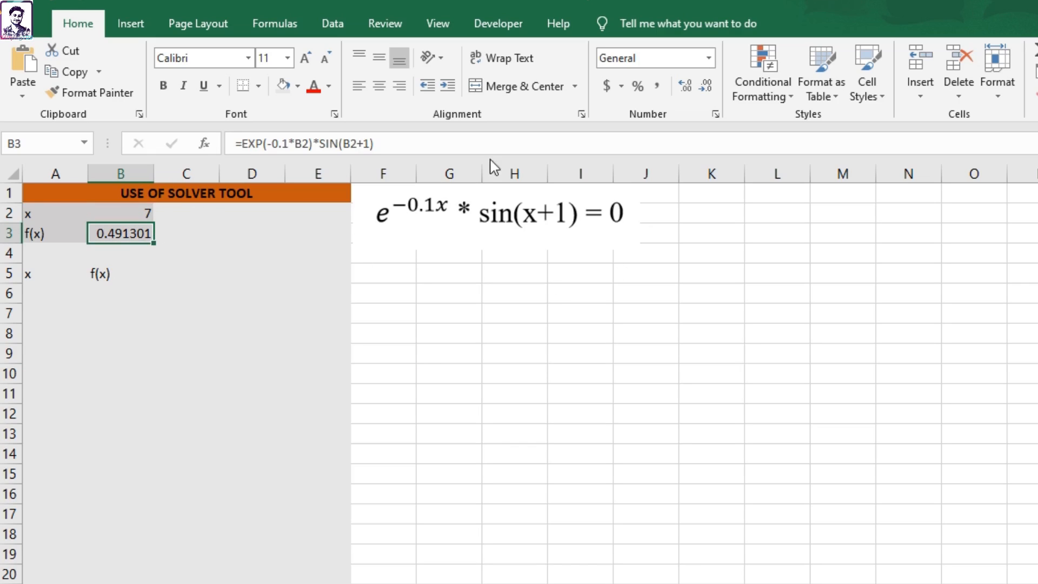
{"action": "mouse_move", "coordinate": [218, 162]}
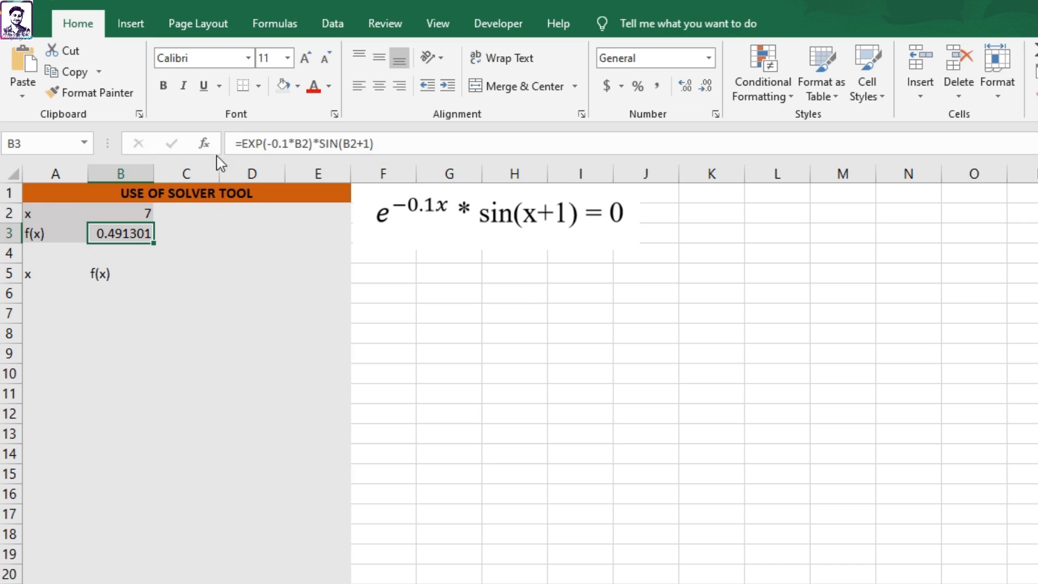
{"action": "mouse_move", "coordinate": [381, 193]}
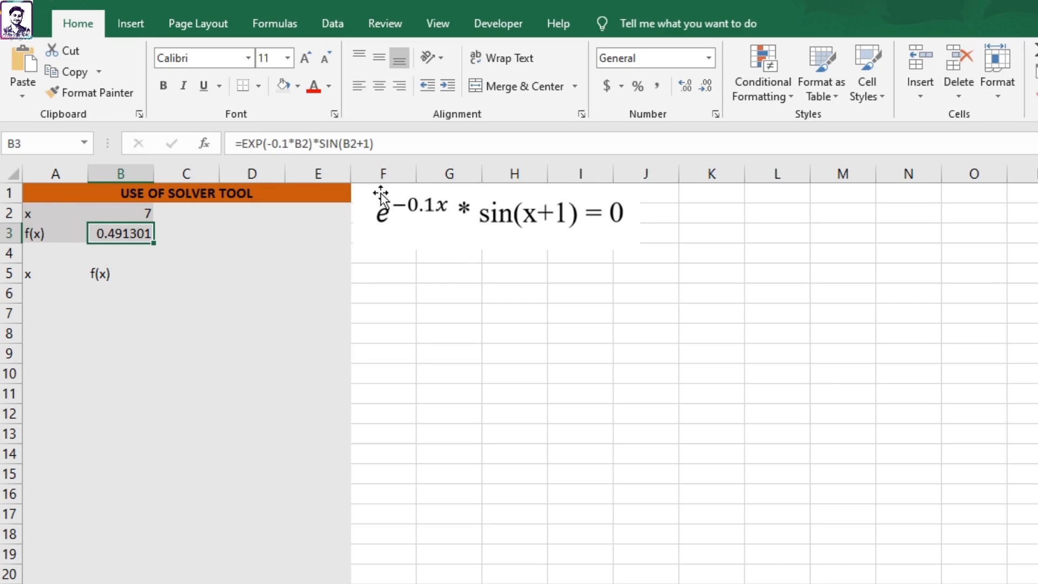
{"action": "mouse_move", "coordinate": [636, 242]}
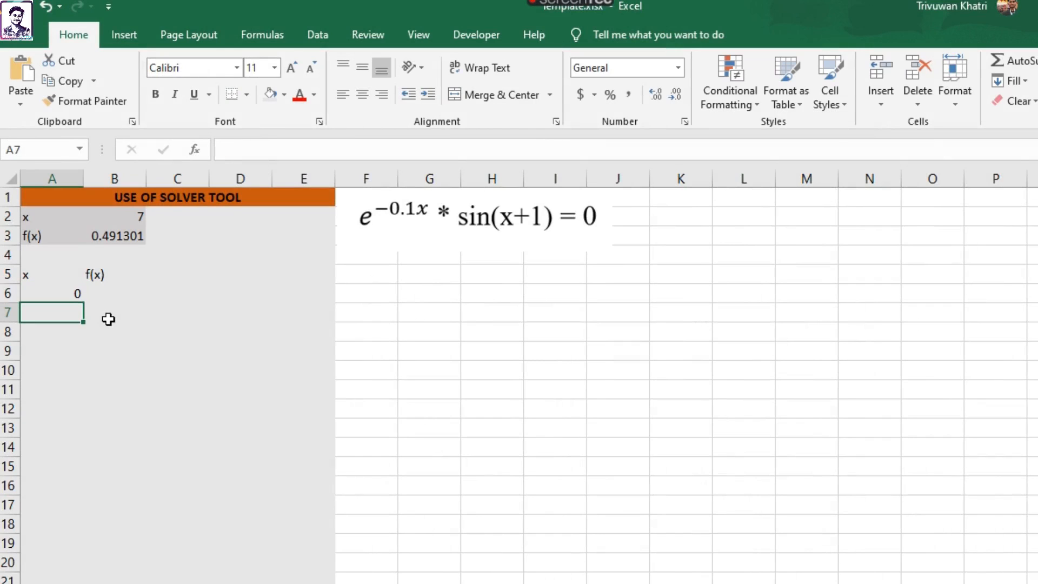
{"action": "type", "text": "0.5"}
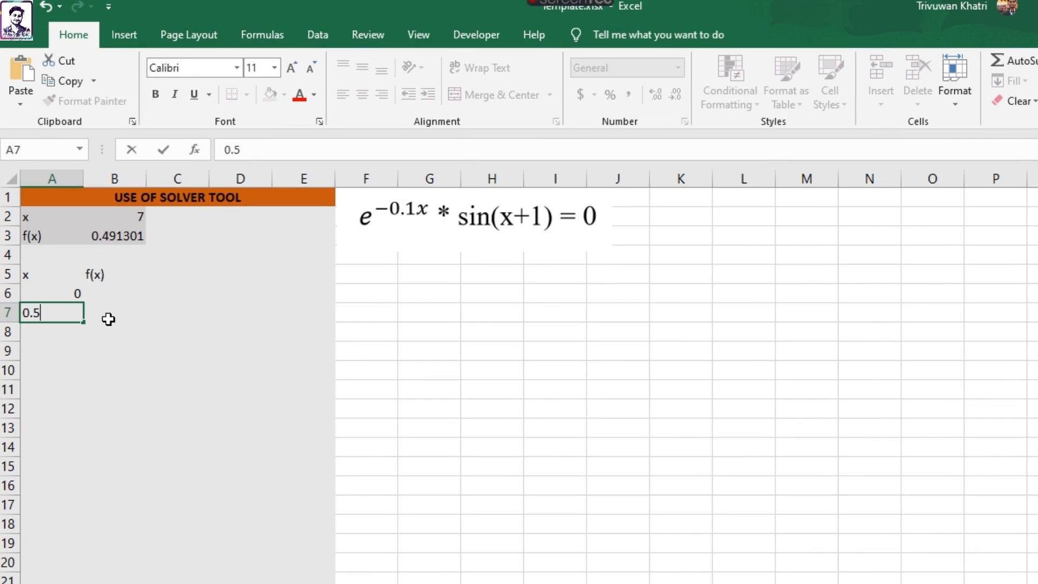
{"action": "key", "text": "Enter"}
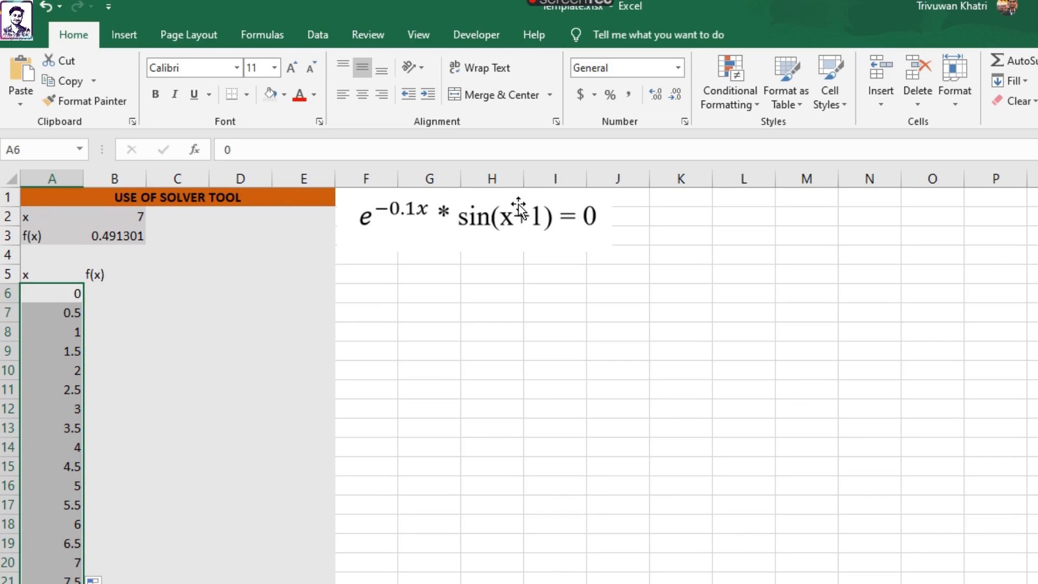
{"action": "left_click", "coordinate": [114, 293]}
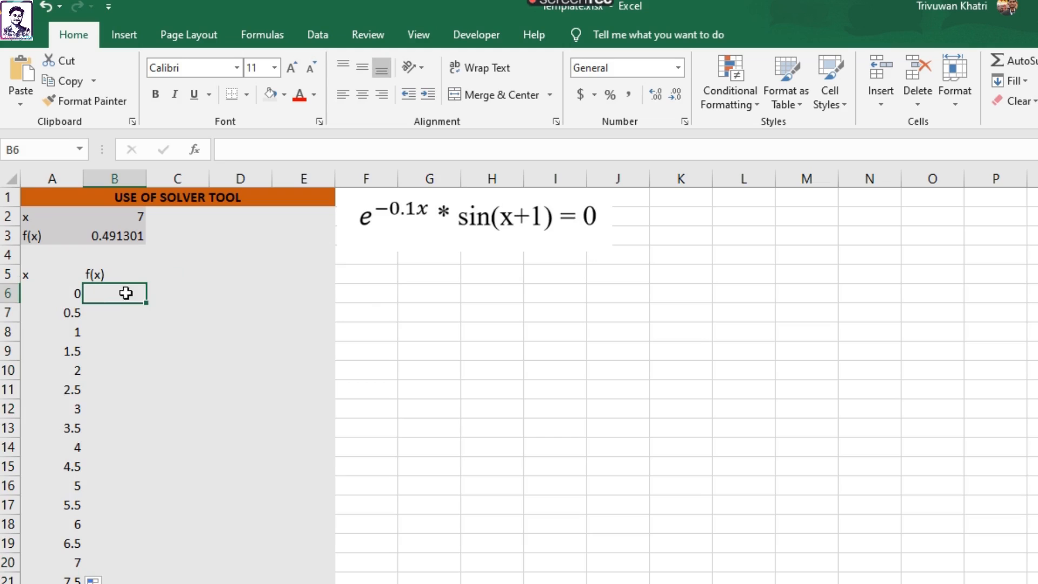
{"action": "mouse_move", "coordinate": [182, 356]}
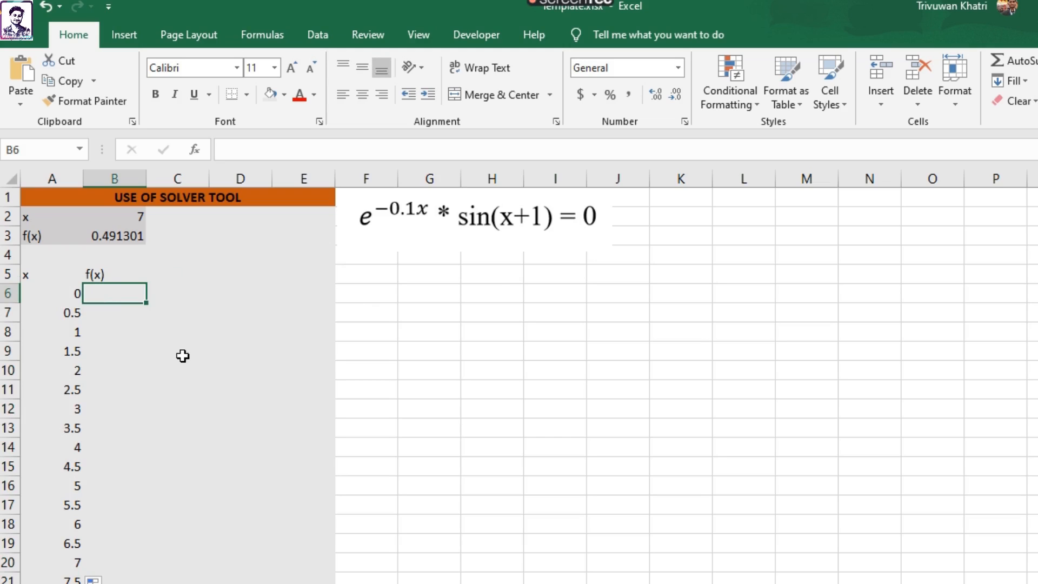
{"action": "mouse_move", "coordinate": [106, 290]}
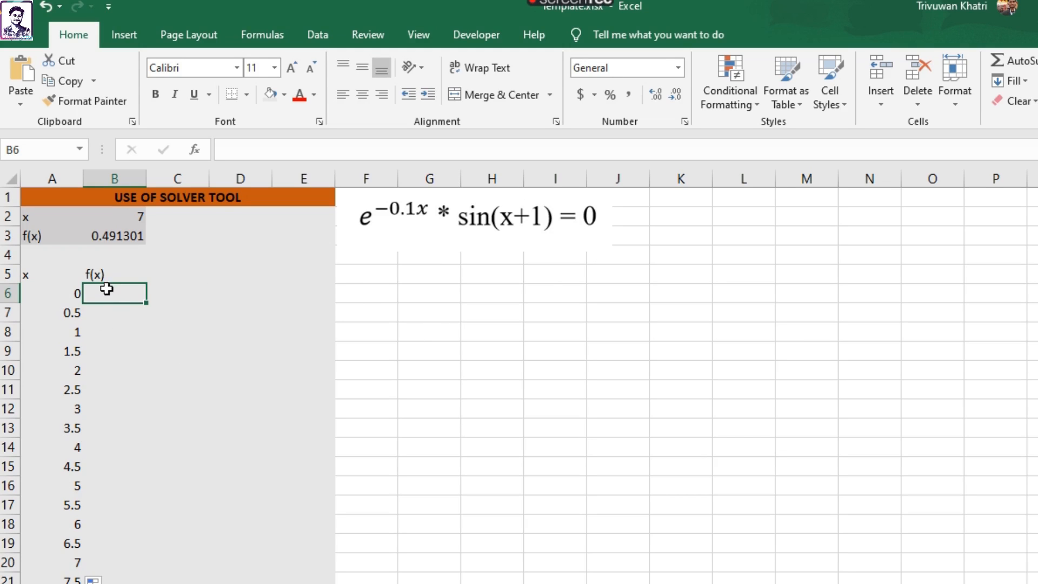
{"action": "left_click", "coordinate": [113, 236]}
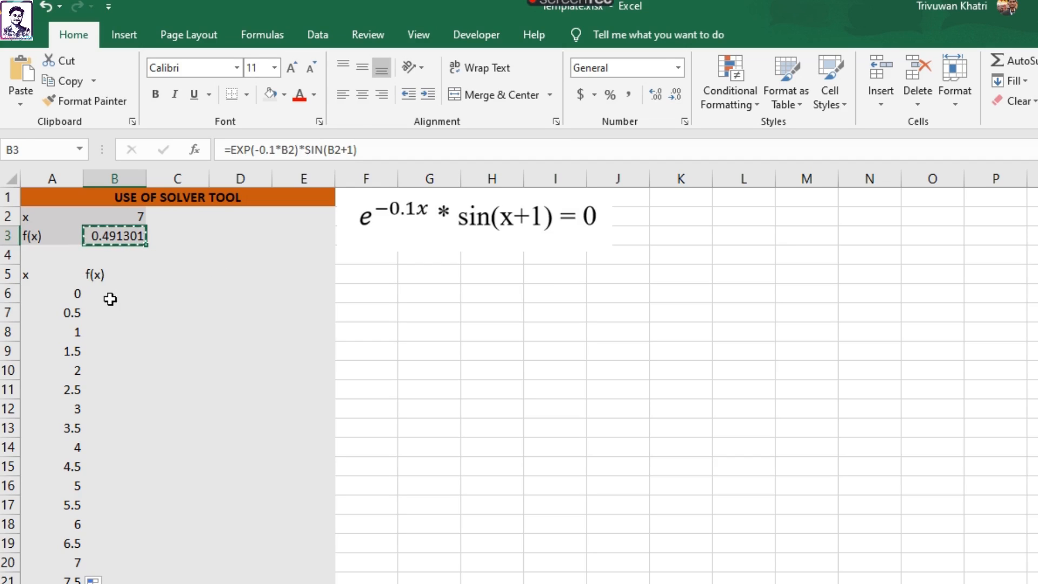
- Enter =EXP(-0.1*A6)*SIN(A6+1) beside x = 0, giving 0.841471
{"action": "left_click", "coordinate": [114, 293]}
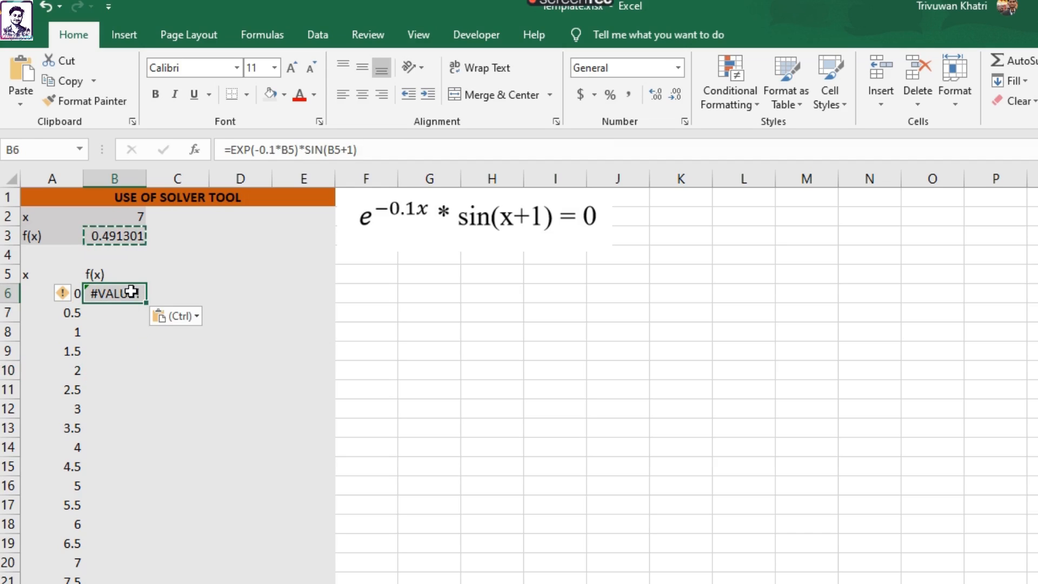
{"action": "mouse_move", "coordinate": [134, 286]}
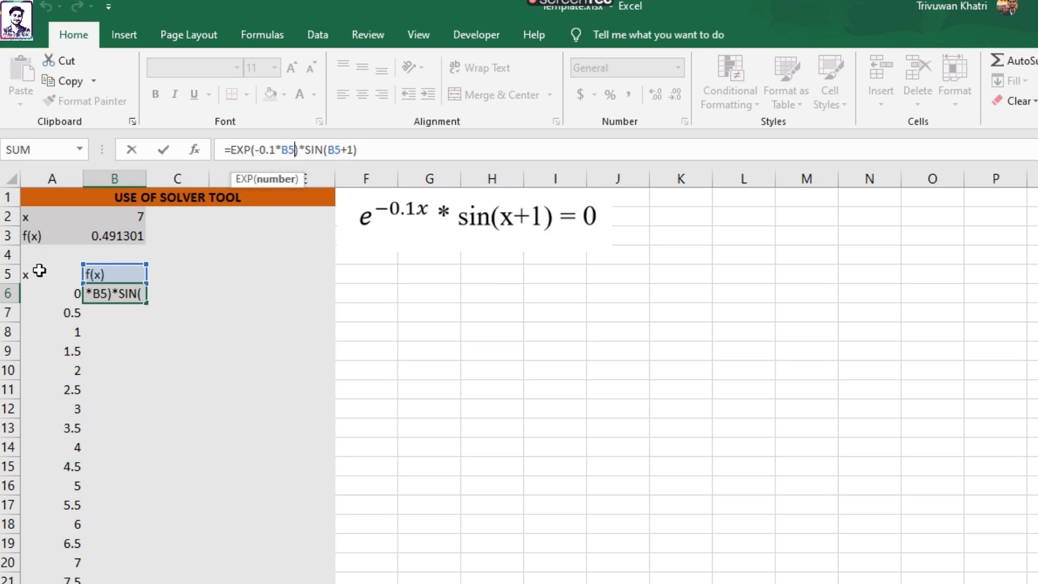
{"action": "mouse_move", "coordinate": [106, 273]}
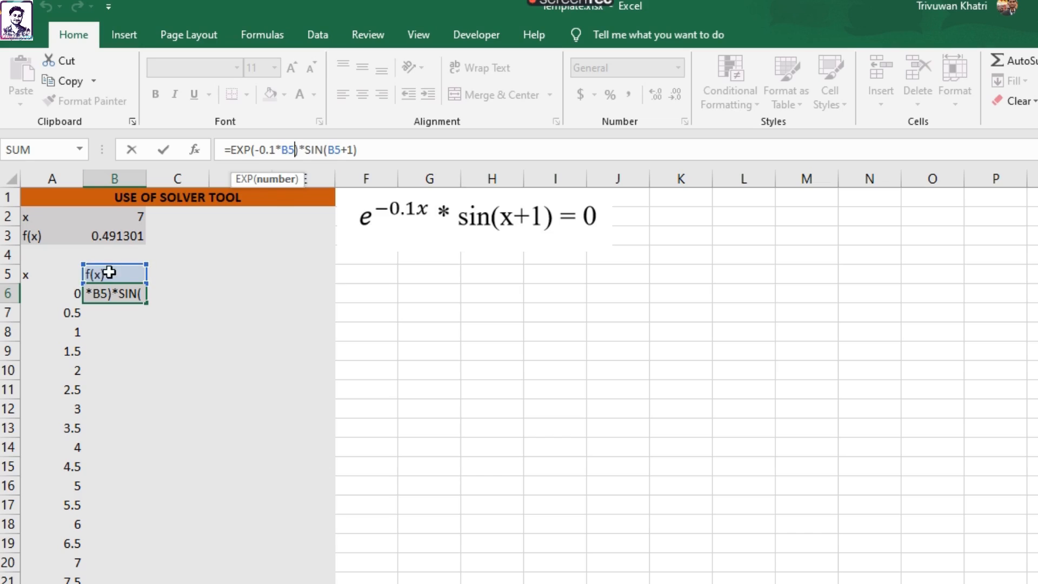
{"action": "mouse_move", "coordinate": [232, 302]}
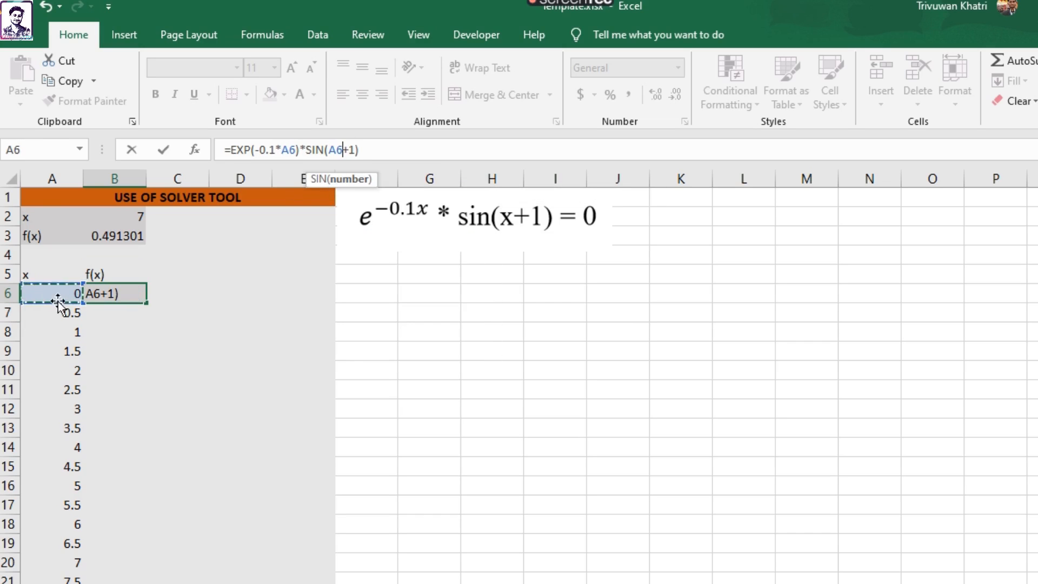
{"action": "key", "text": "Enter"}
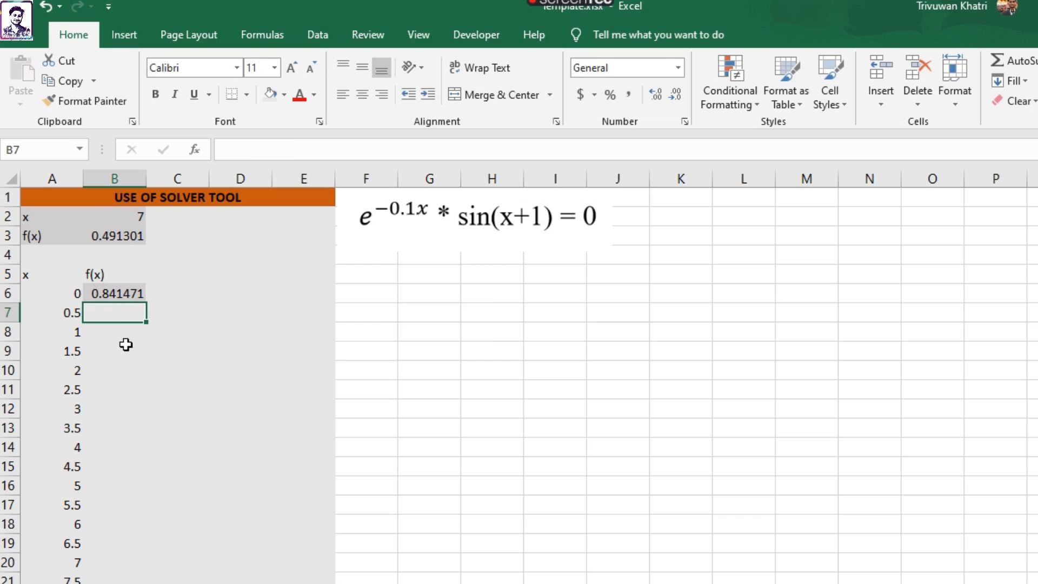
{"action": "left_click", "coordinate": [114, 293]}
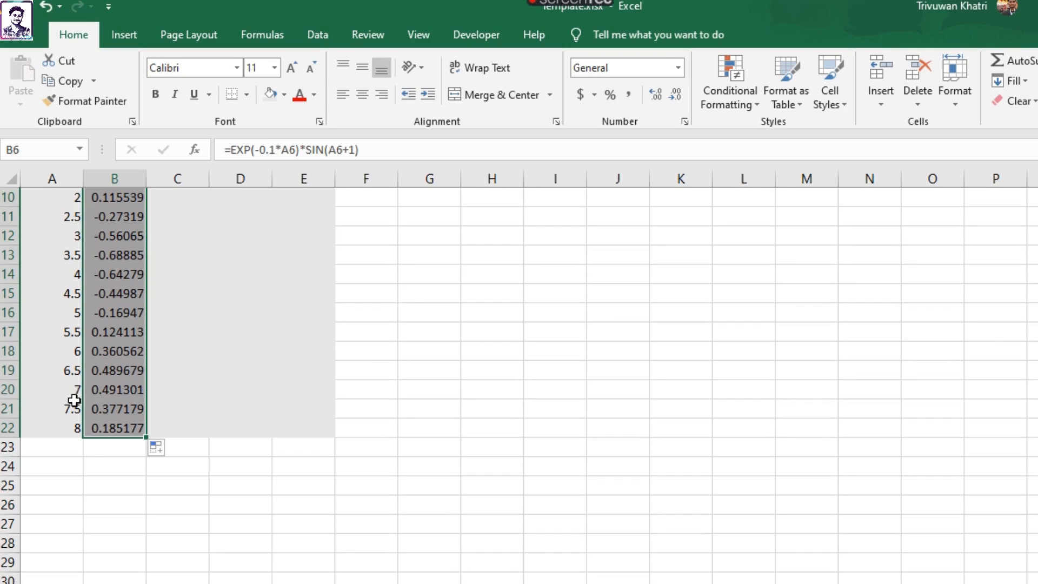
{"action": "mouse_move", "coordinate": [56, 432]}
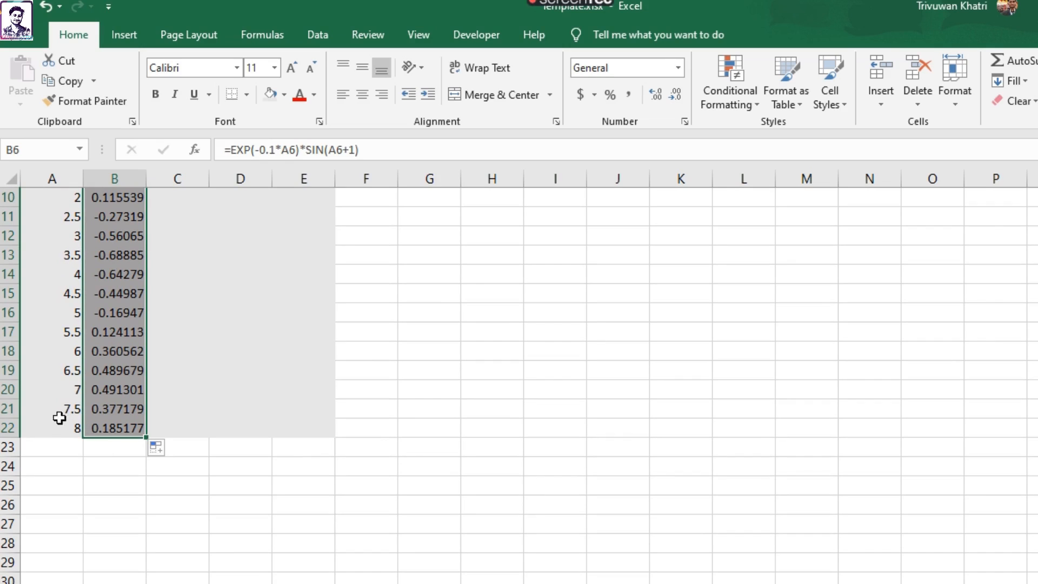
{"action": "mouse_move", "coordinate": [156, 453]}
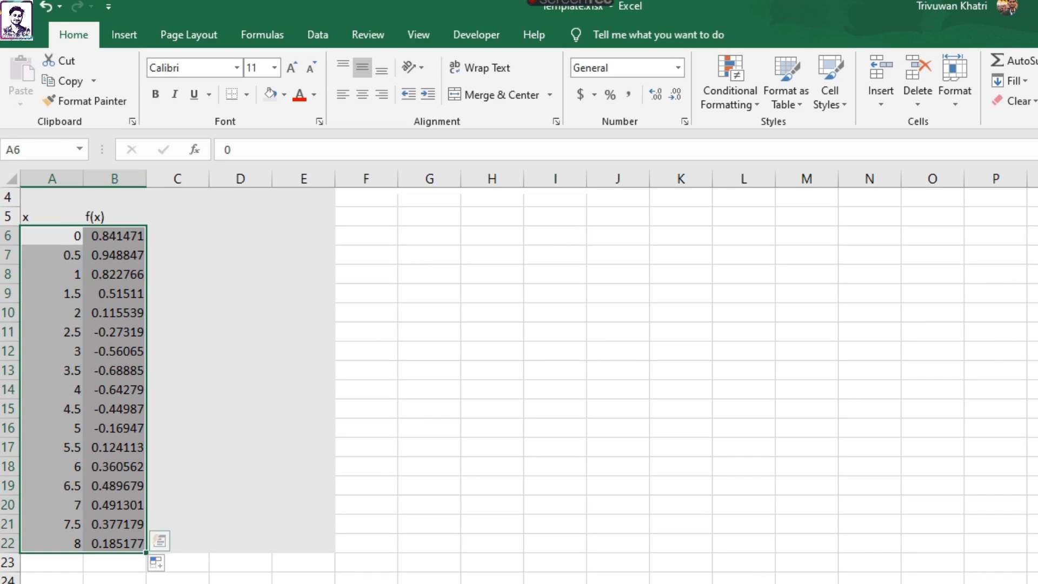
{"action": "left_click", "coordinate": [124, 34]}
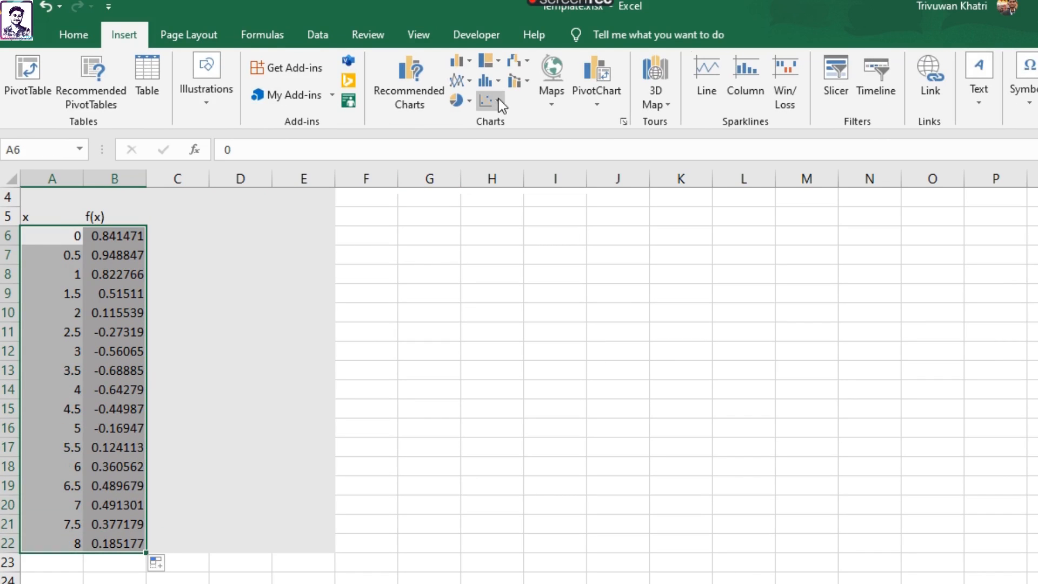
{"action": "left_click", "coordinate": [484, 101]}
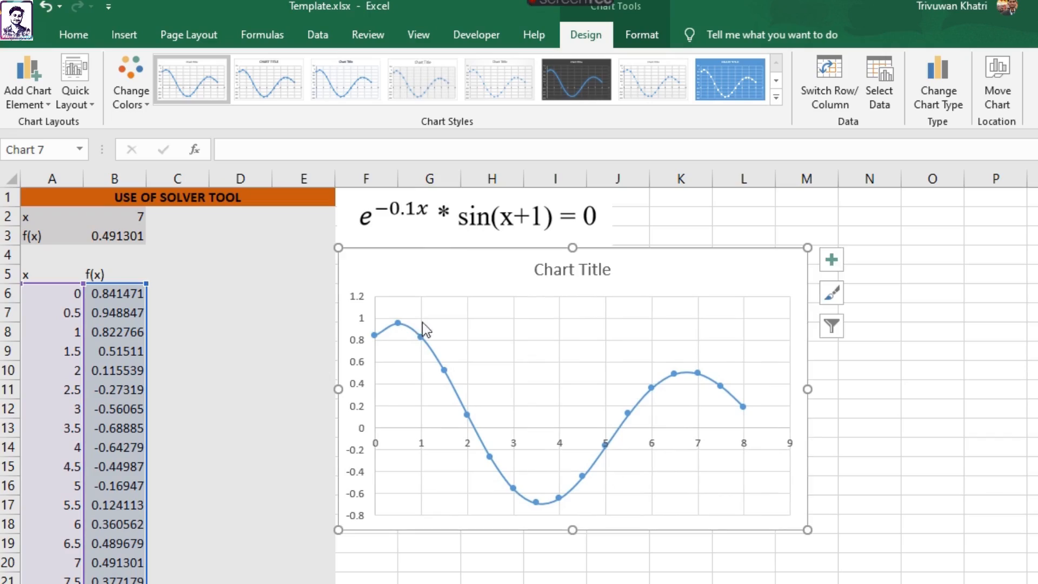
{"action": "left_click", "coordinate": [929, 379]}
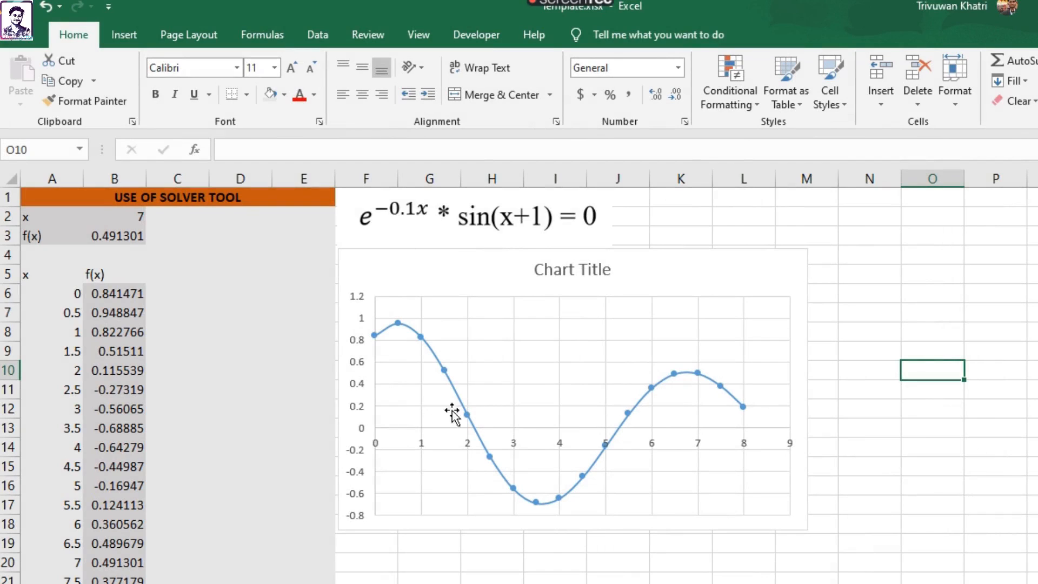
{"action": "mouse_move", "coordinate": [765, 491]}
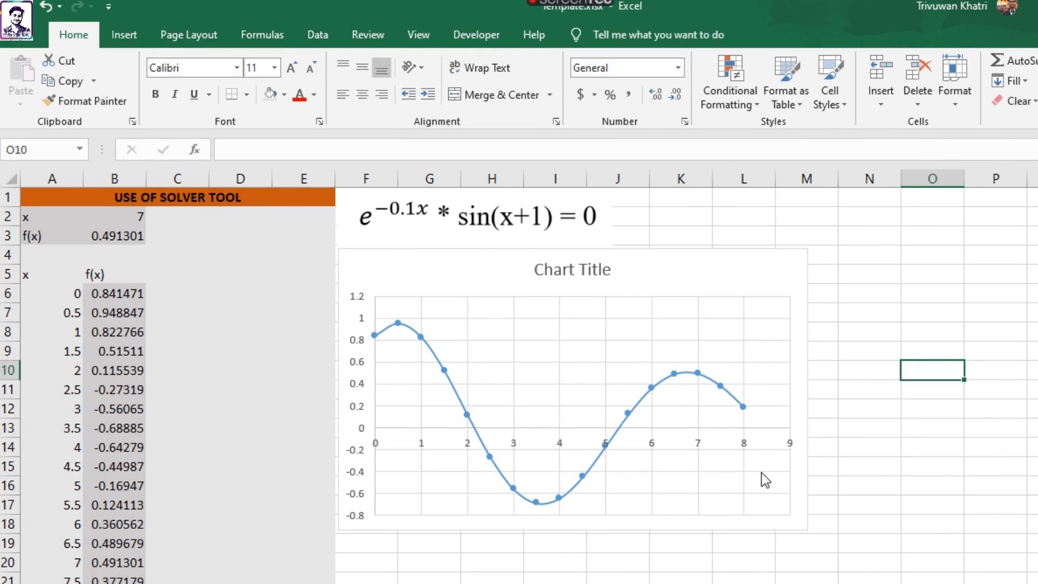
{"action": "mouse_move", "coordinate": [705, 442]}
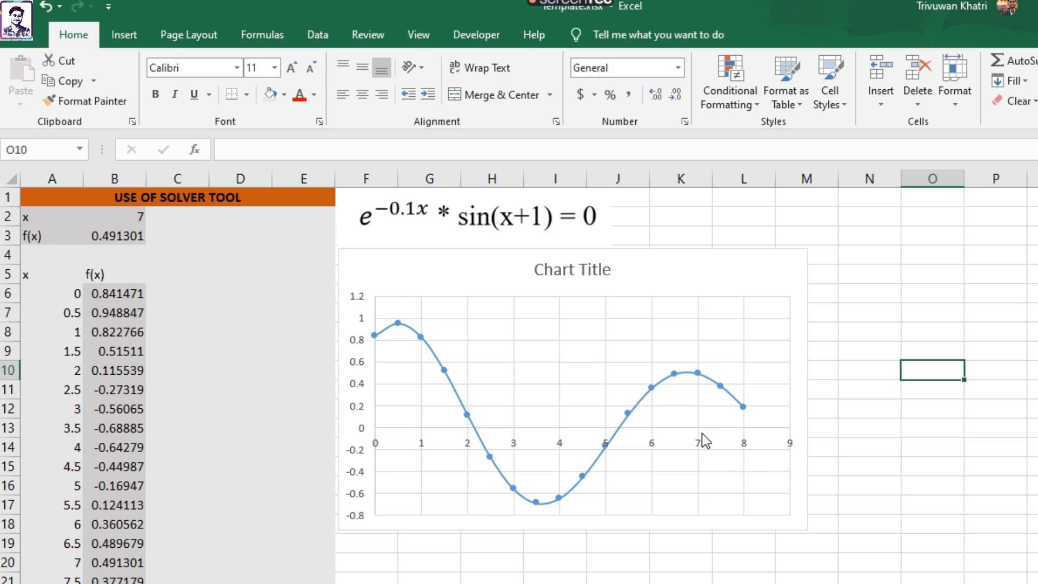
{"action": "left_click", "coordinate": [114, 217]}
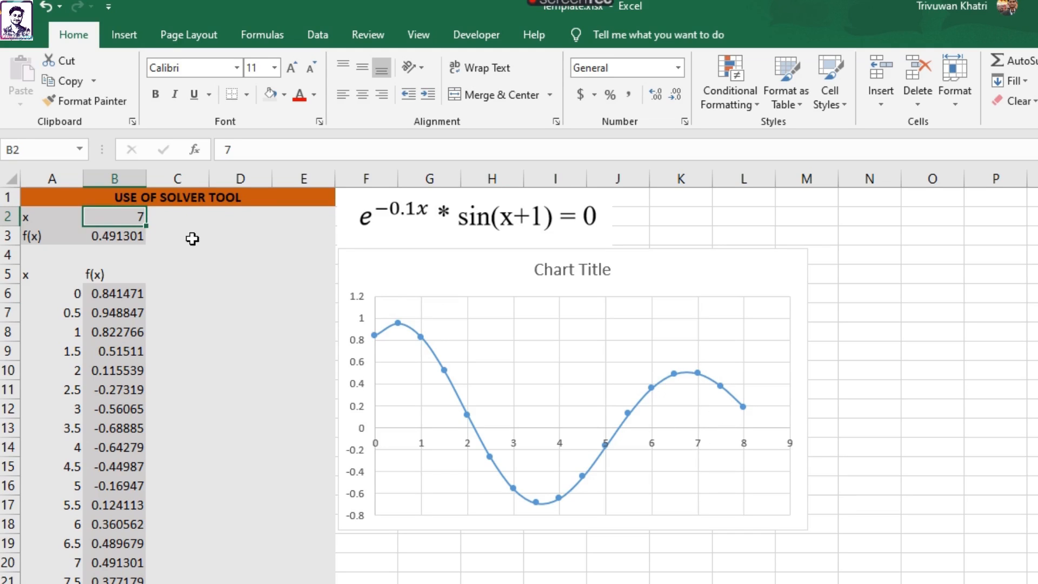
{"action": "left_click", "coordinate": [177, 235]}
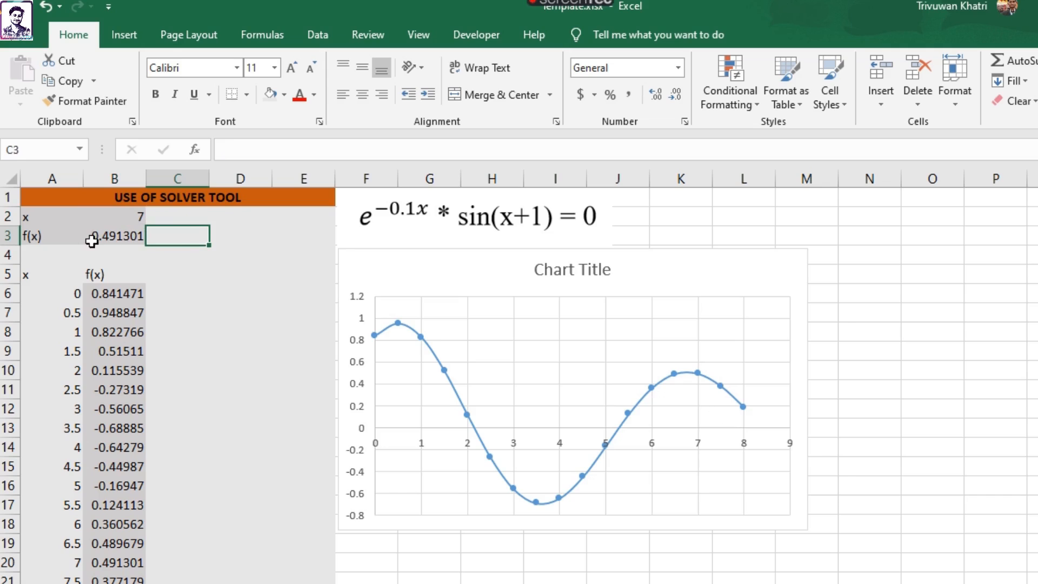
{"action": "left_click", "coordinate": [124, 236]}
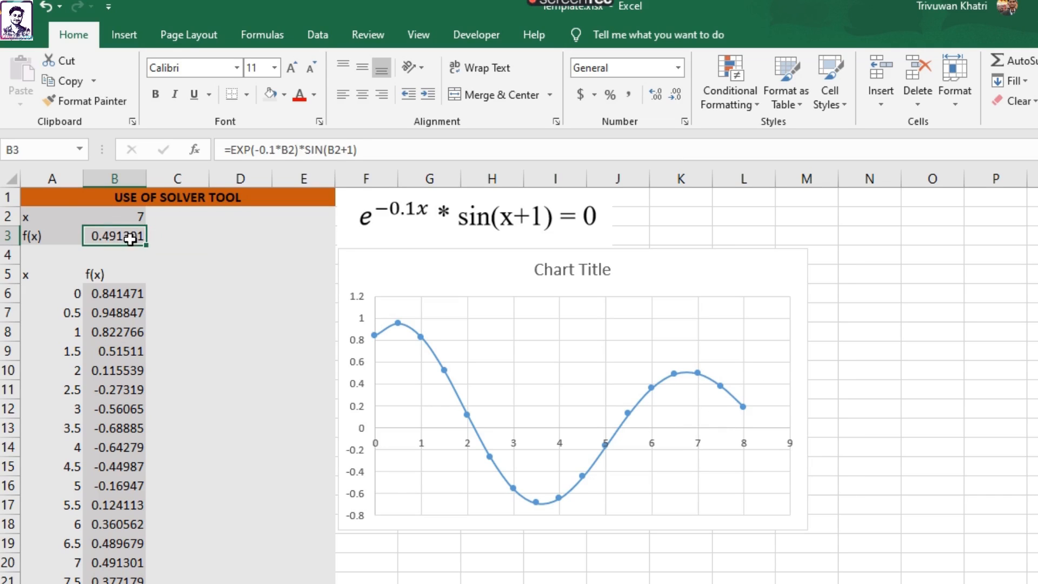
{"action": "mouse_move", "coordinate": [150, 245]}
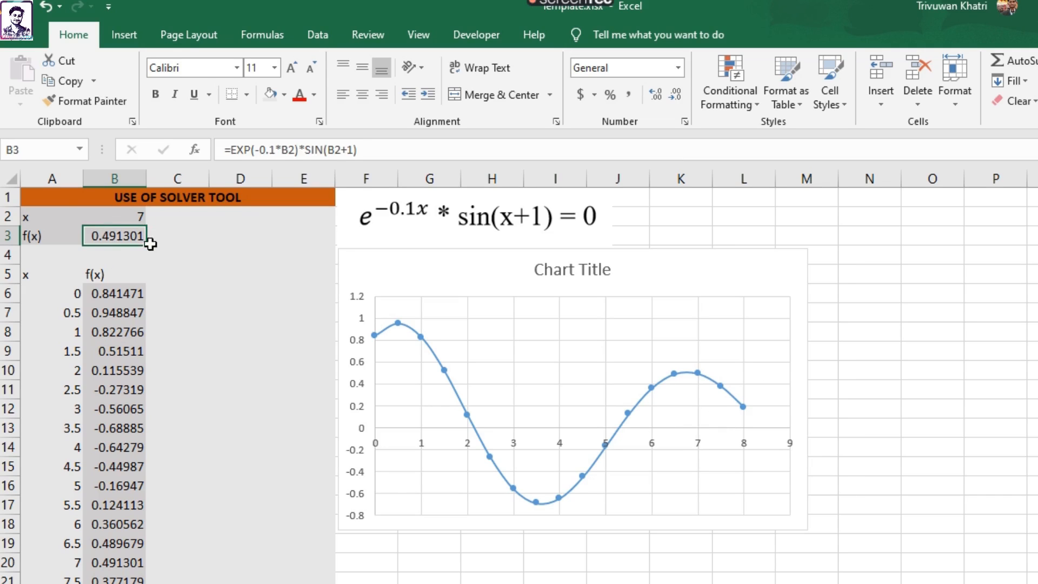
{"action": "left_click", "coordinate": [303, 254]}
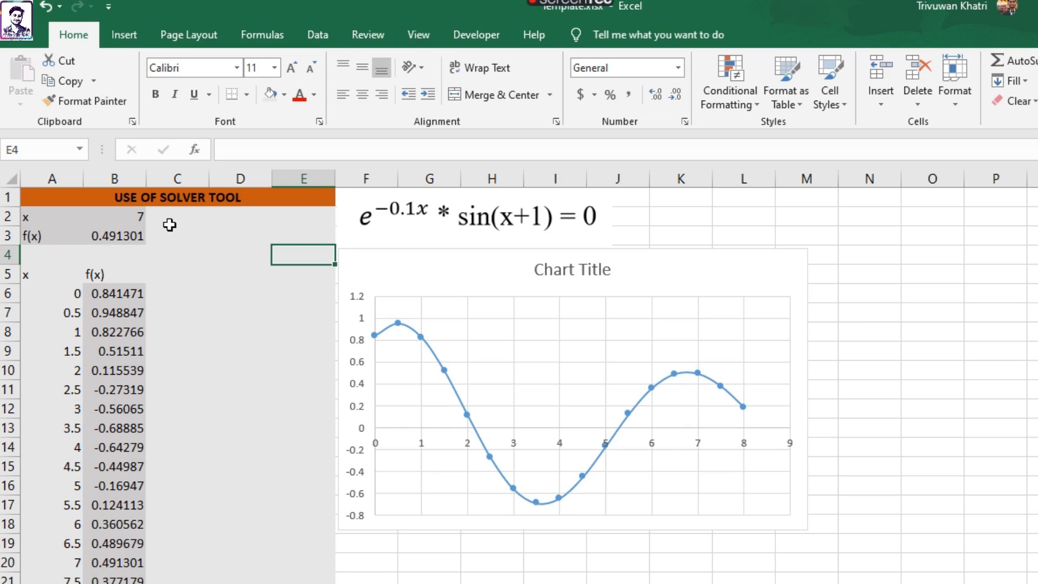
{"action": "mouse_move", "coordinate": [163, 205]}
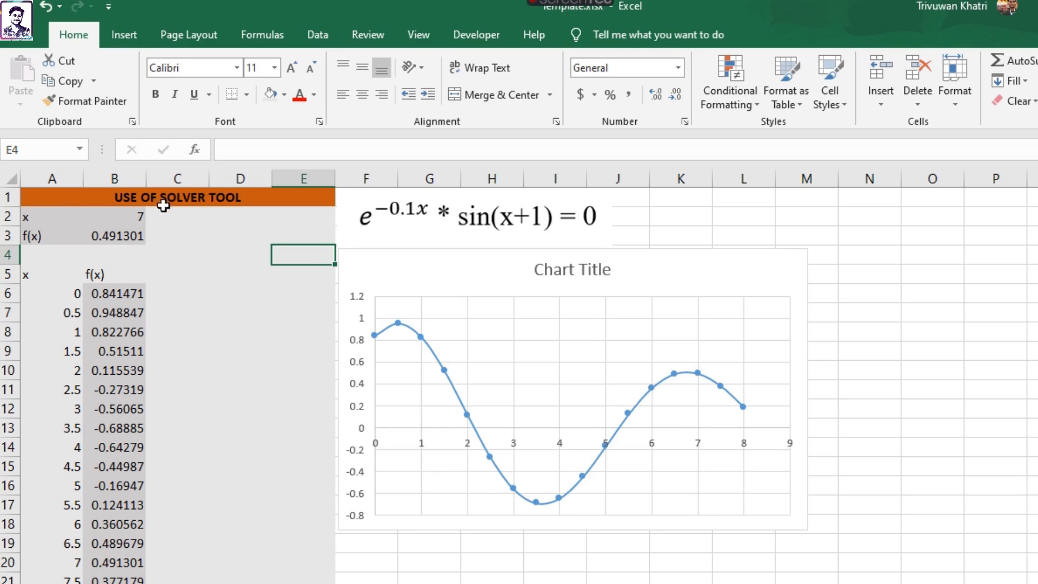
{"action": "mouse_move", "coordinate": [695, 358]}
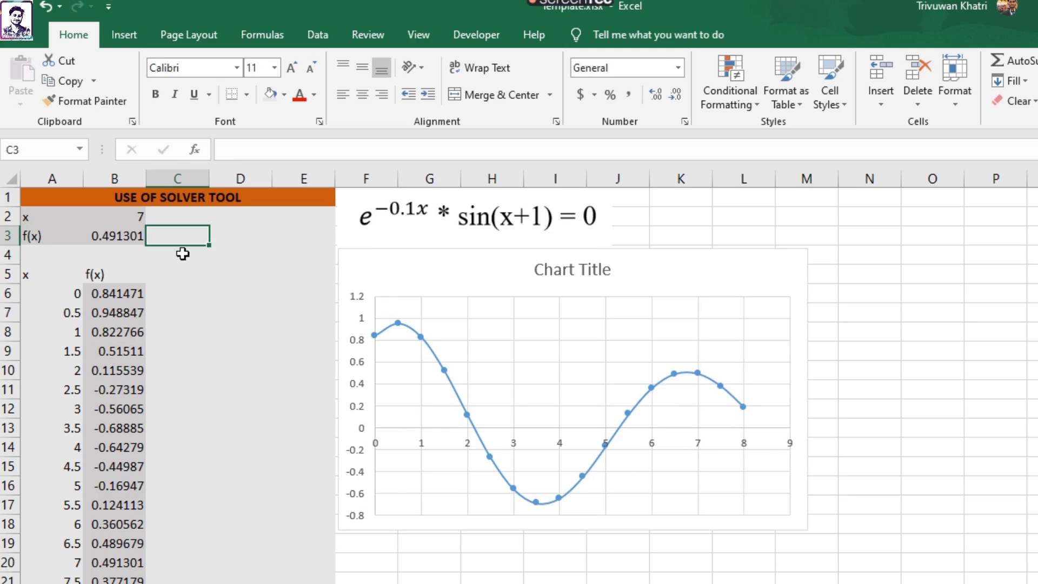
{"action": "mouse_move", "coordinate": [793, 333]}
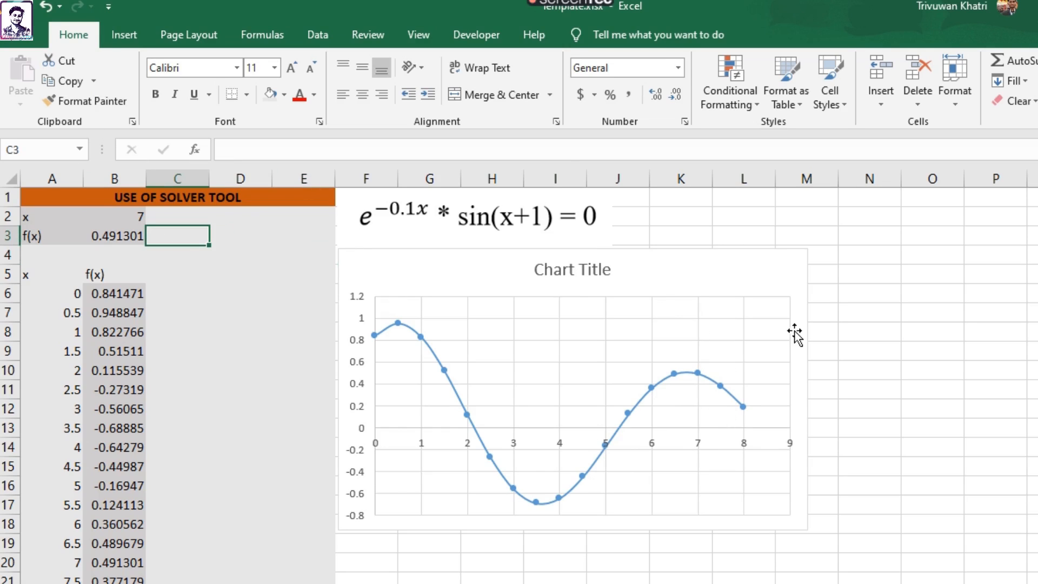
{"action": "mouse_move", "coordinate": [794, 270]}
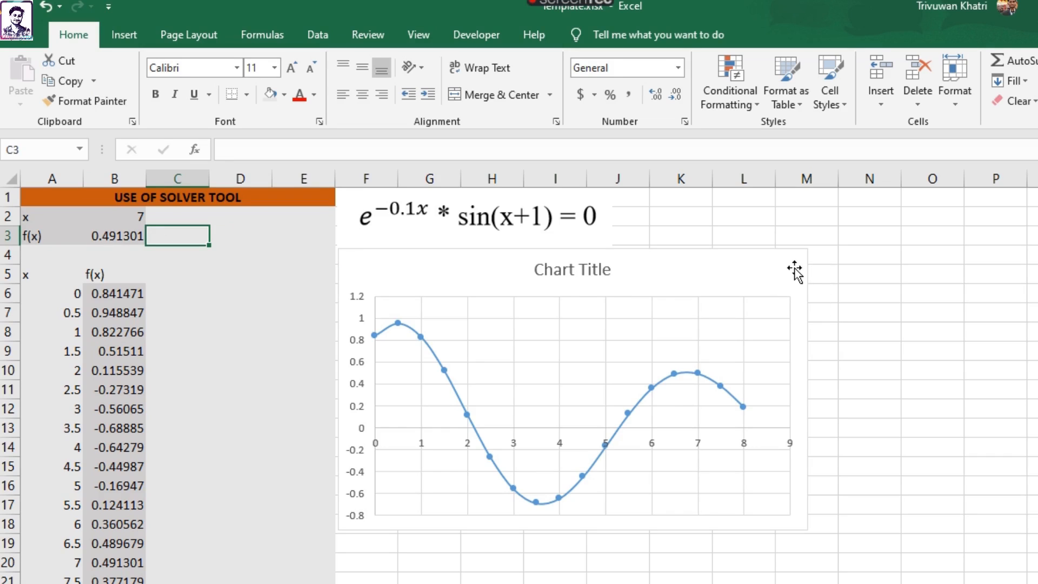
{"action": "mouse_move", "coordinate": [794, 267]}
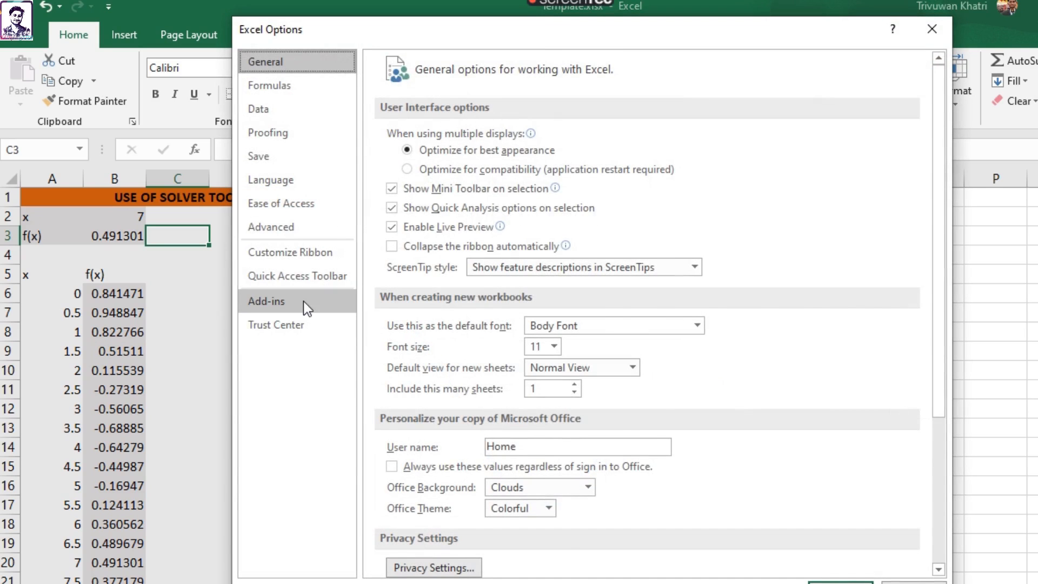
- Open the Add-ins options page and the Excel Add-ins manager for Solver
{"action": "left_click", "coordinate": [265, 301]}
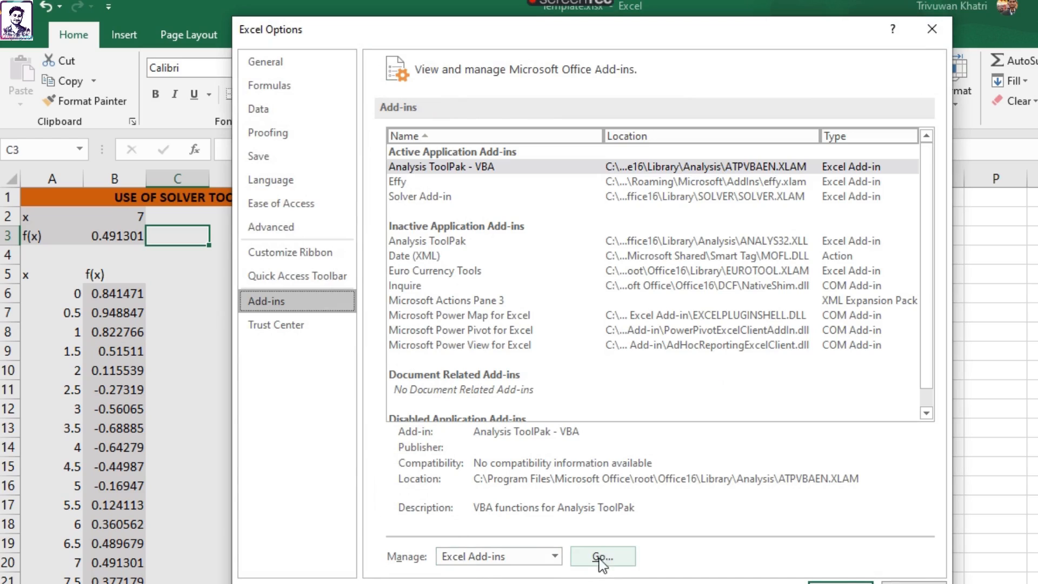
{"action": "left_click", "coordinate": [602, 554]}
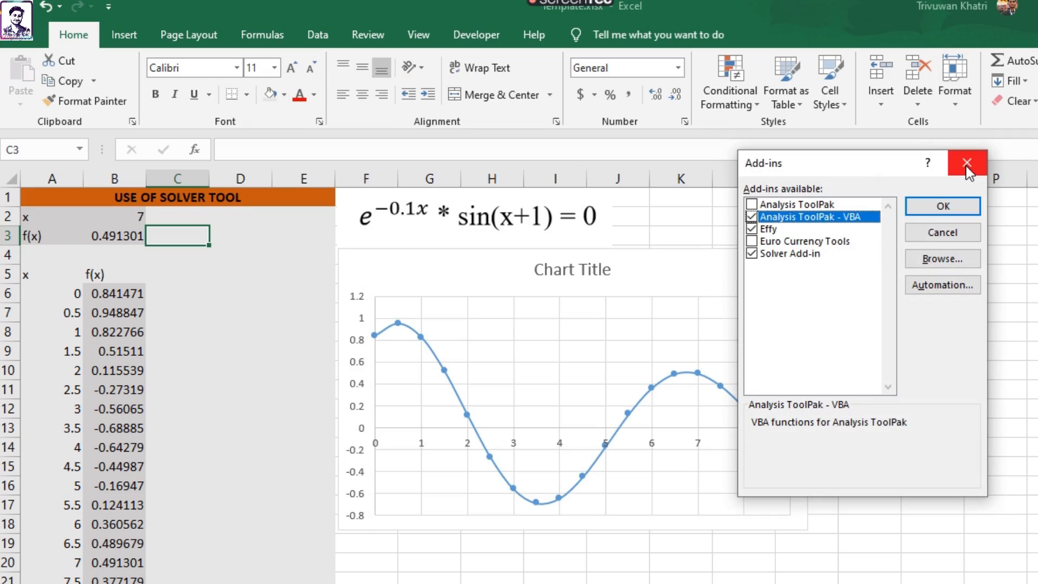
- Run Solver to maximise $B$3 by changing $B$2, reaching 0.506411 at x = 6.754313
{"action": "left_click", "coordinate": [968, 162]}
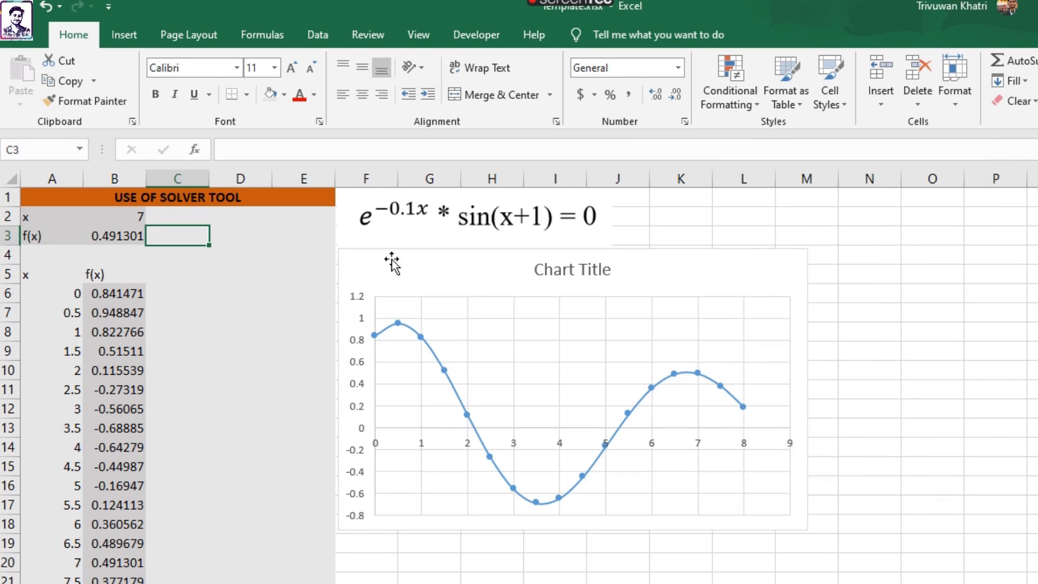
{"action": "left_click", "coordinate": [318, 35]}
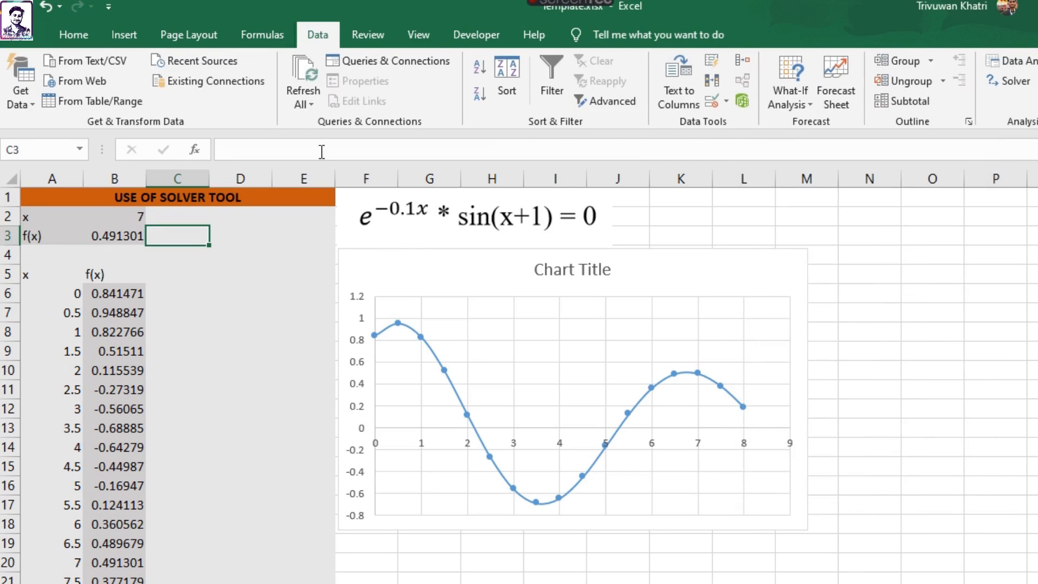
{"action": "left_click", "coordinate": [1014, 81]}
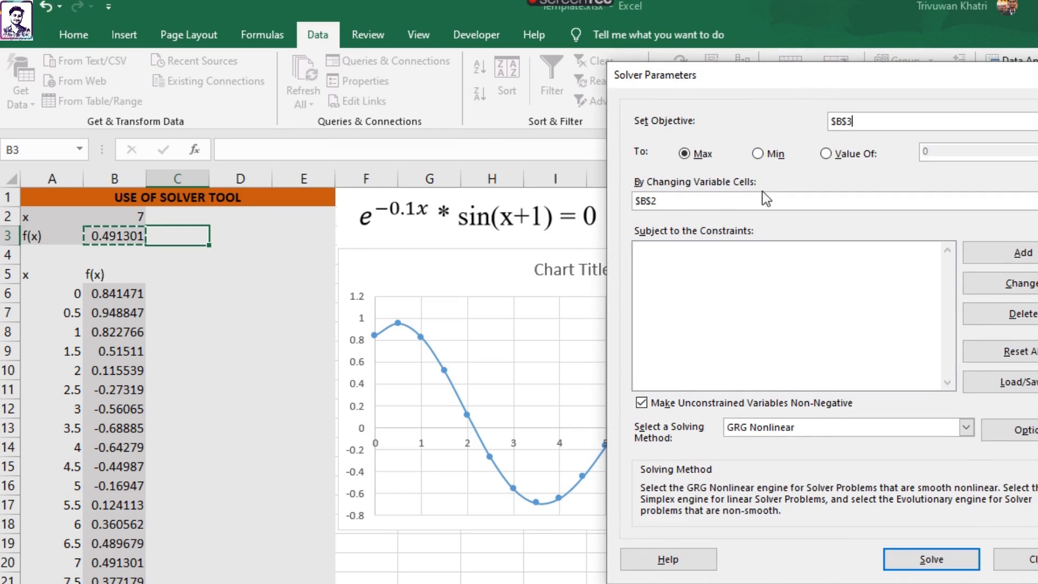
{"action": "left_click", "coordinate": [687, 201]}
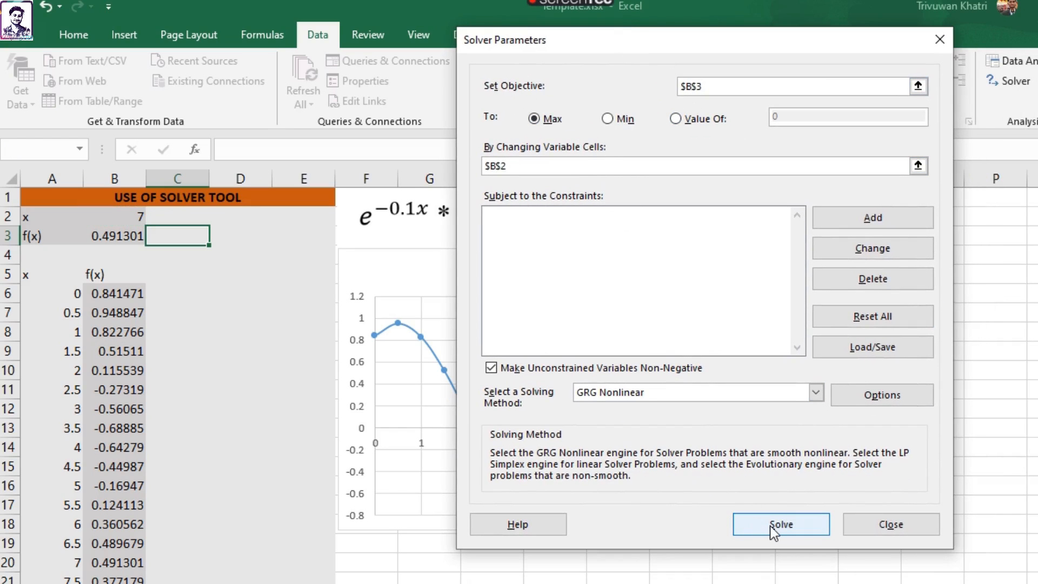
{"action": "left_click", "coordinate": [782, 524]}
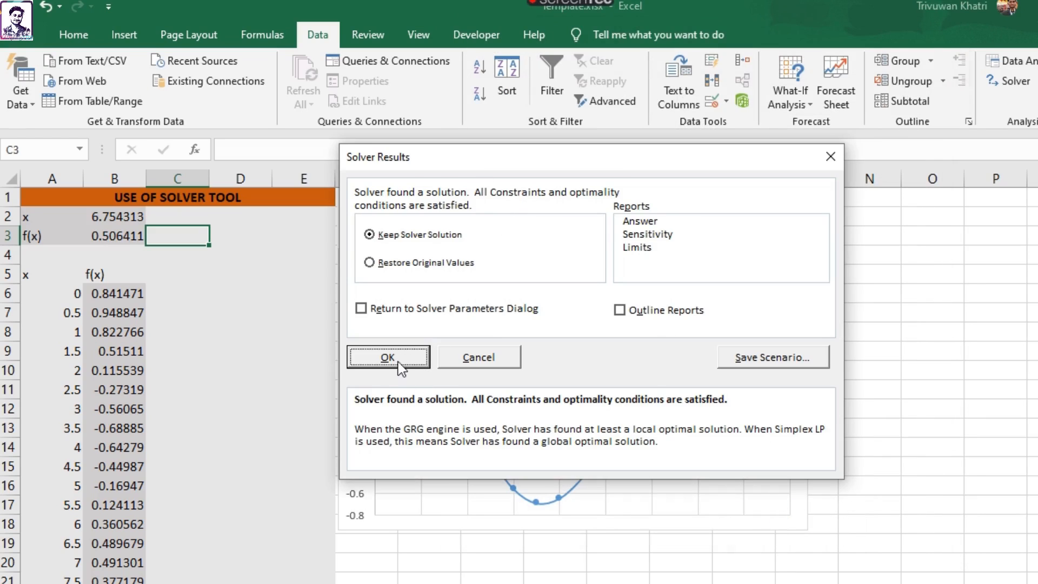
- Keep Solver's solution and check B3 (0.506411) and B2 (6.754313)
{"action": "left_click", "coordinate": [388, 356]}
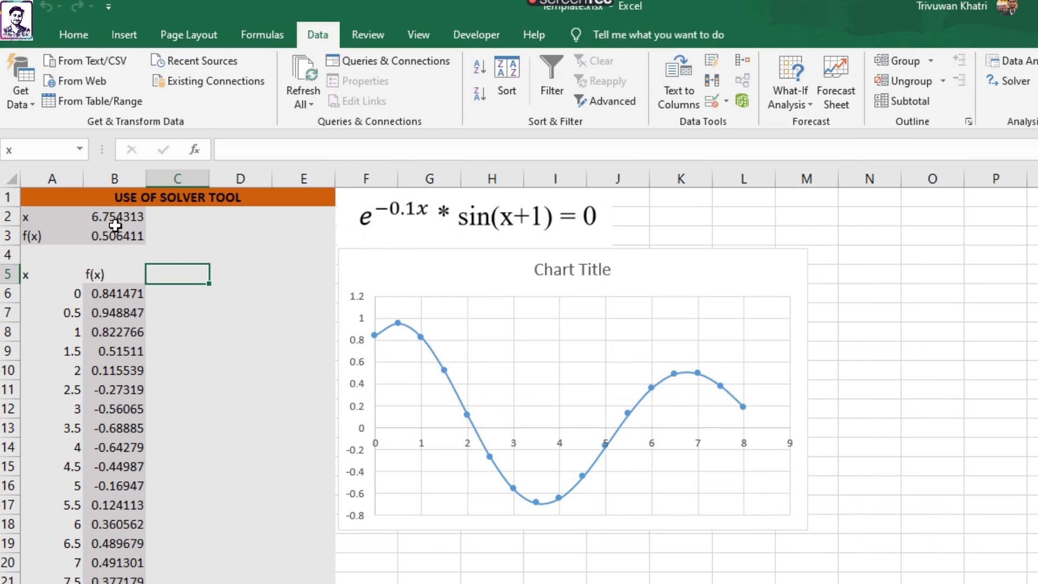
{"action": "left_click", "coordinate": [114, 235]}
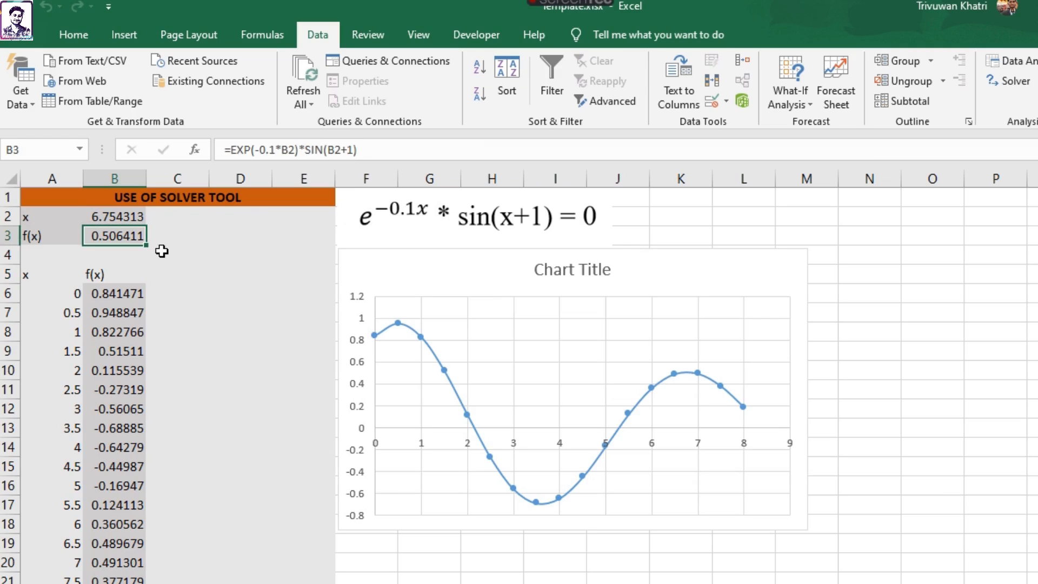
{"action": "left_click", "coordinate": [114, 216]}
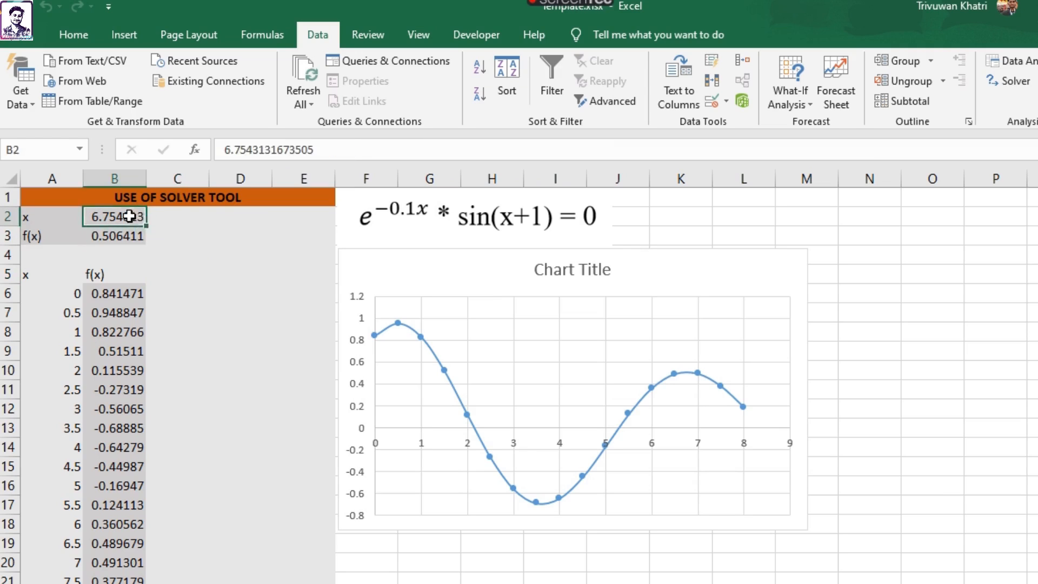
{"action": "left_click", "coordinate": [178, 255]}
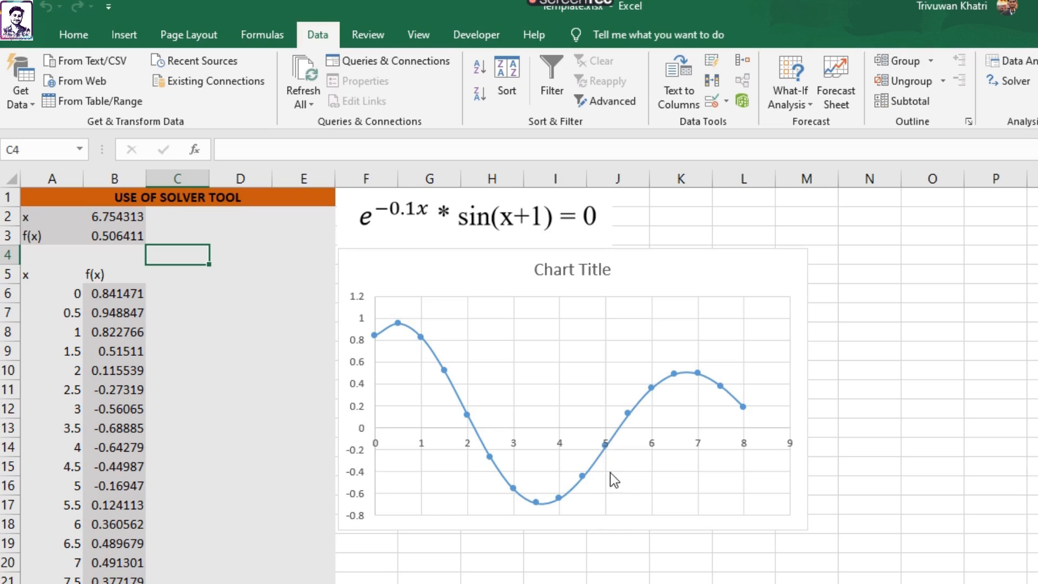
{"action": "mouse_move", "coordinate": [474, 490]}
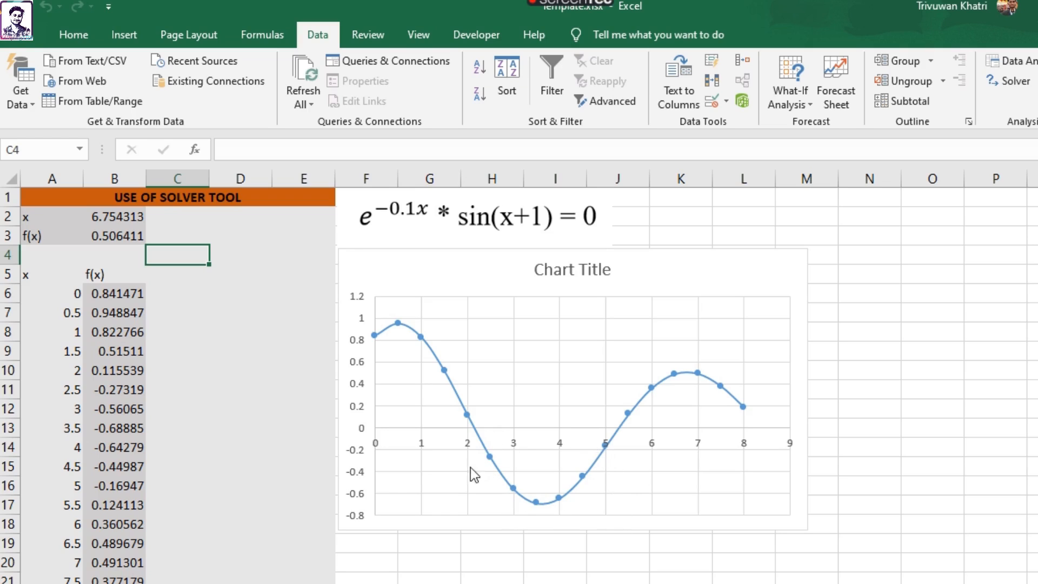
{"action": "mouse_move", "coordinate": [546, 531]}
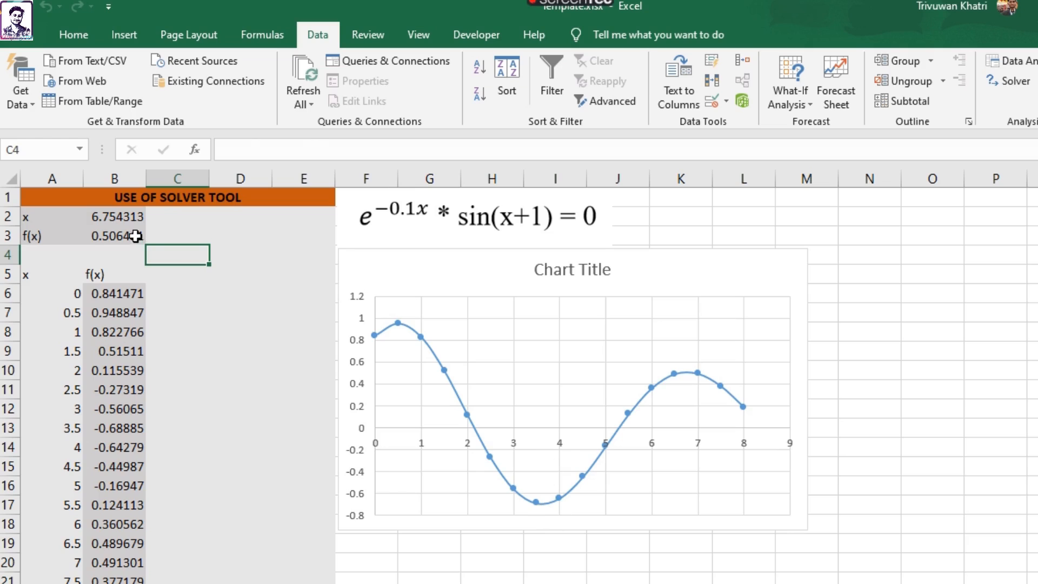
- Start from x = 3.5 and minimise f(x) with Solver, keeping x = 3.61272, f(x) = -0.69333
{"action": "type", "text": "3.5"}
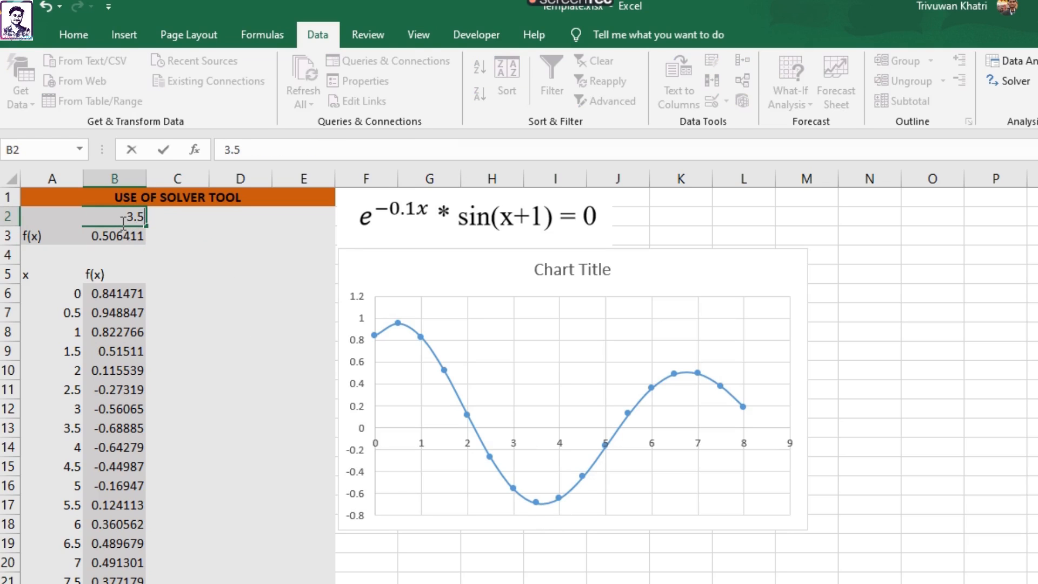
{"action": "left_click", "coordinate": [114, 236]}
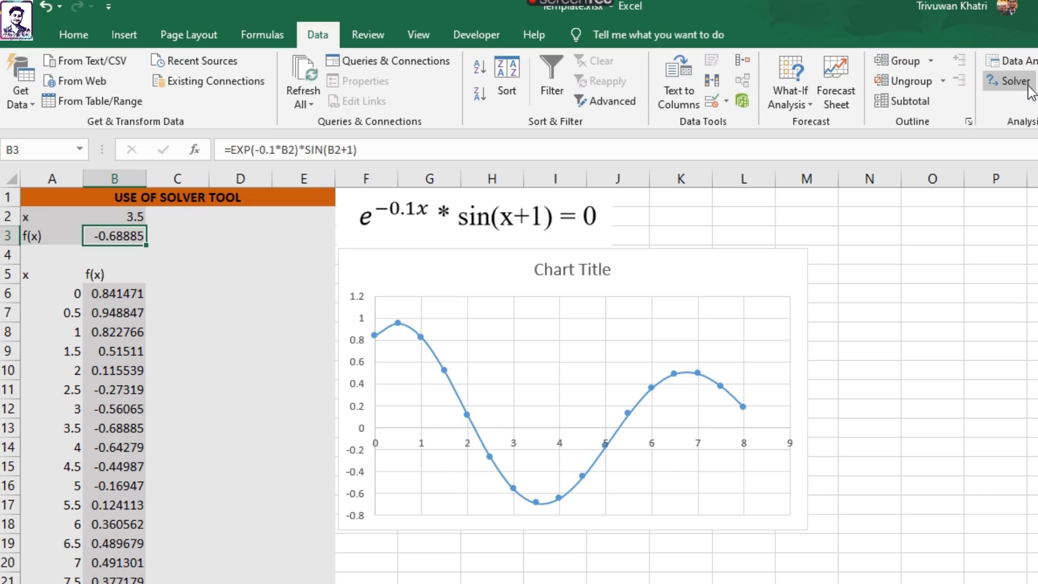
{"action": "left_click", "coordinate": [1008, 84]}
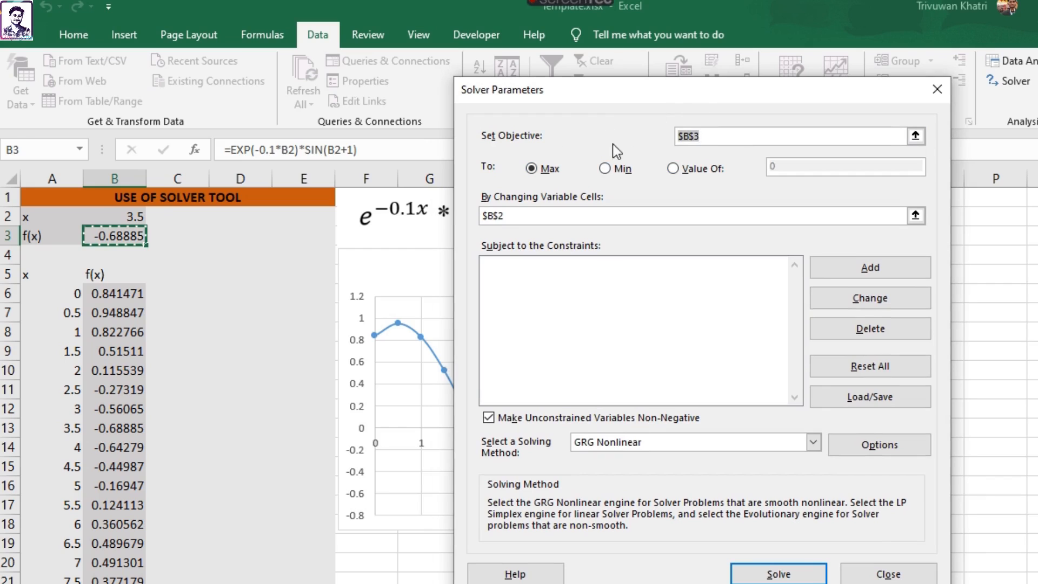
{"action": "left_click", "coordinate": [787, 136]}
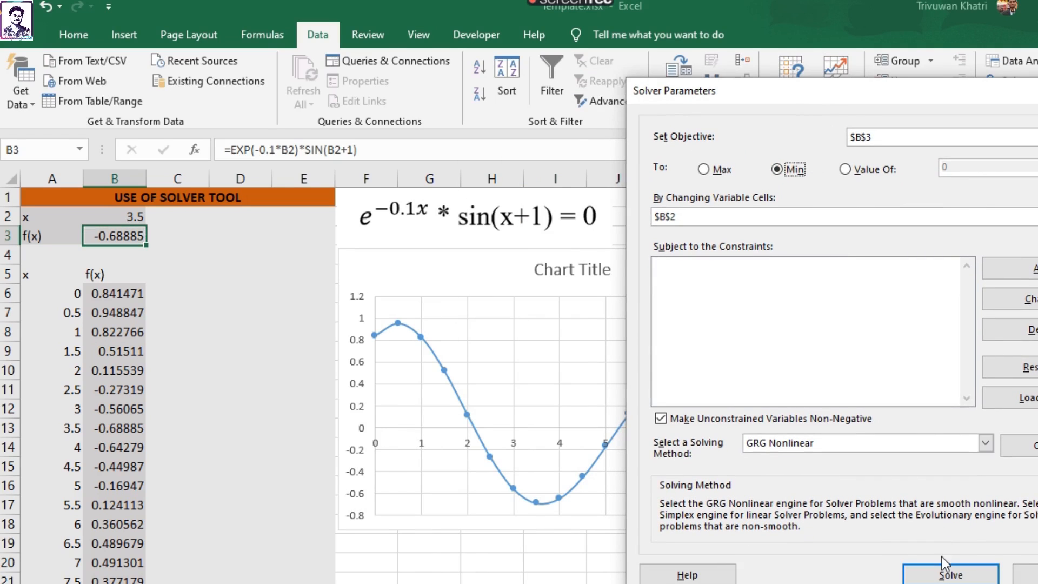
{"action": "left_click", "coordinate": [946, 574]}
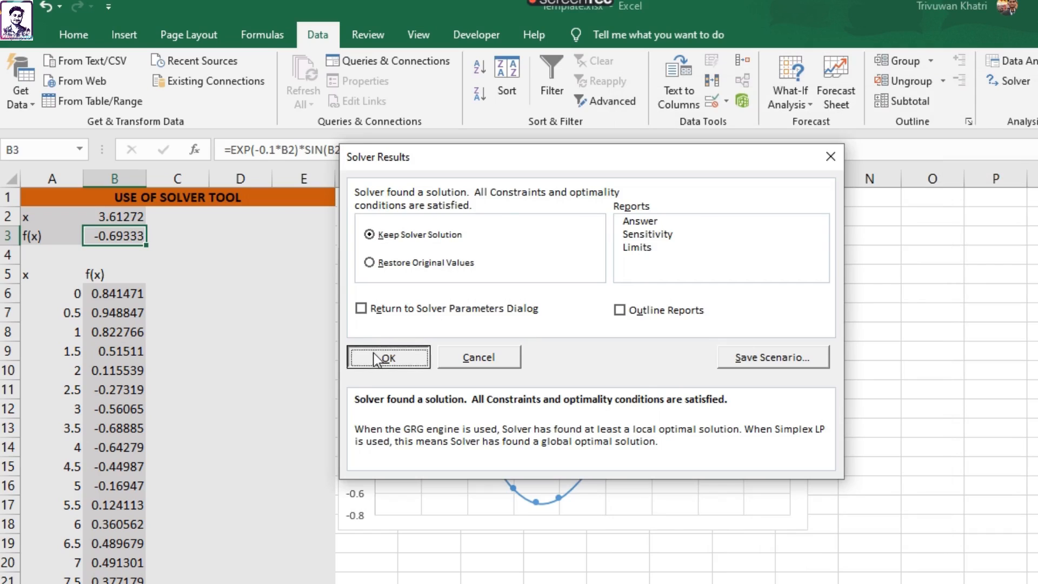
{"action": "left_click", "coordinate": [389, 357]}
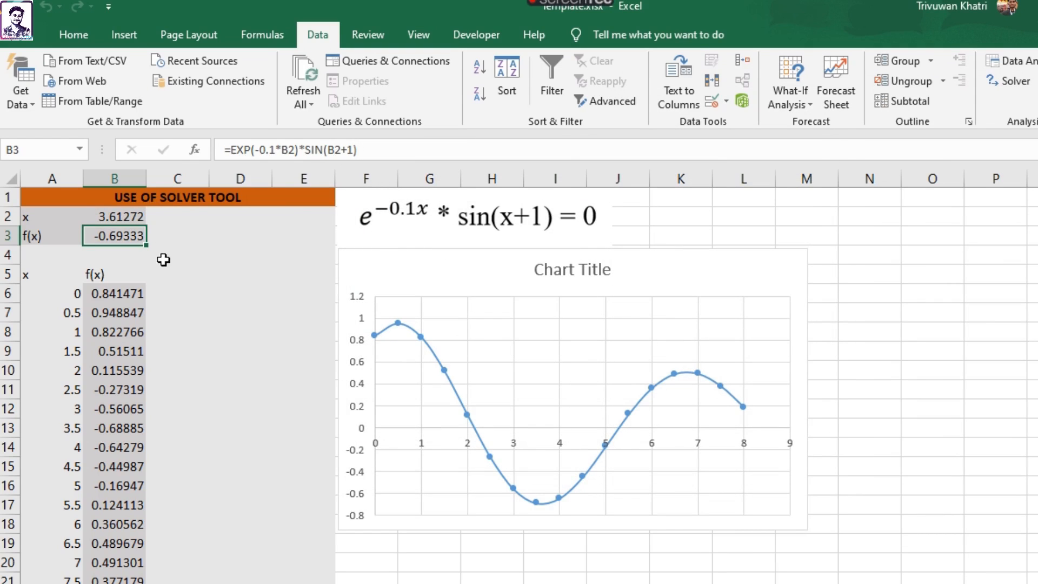
{"action": "left_click", "coordinate": [114, 254]}
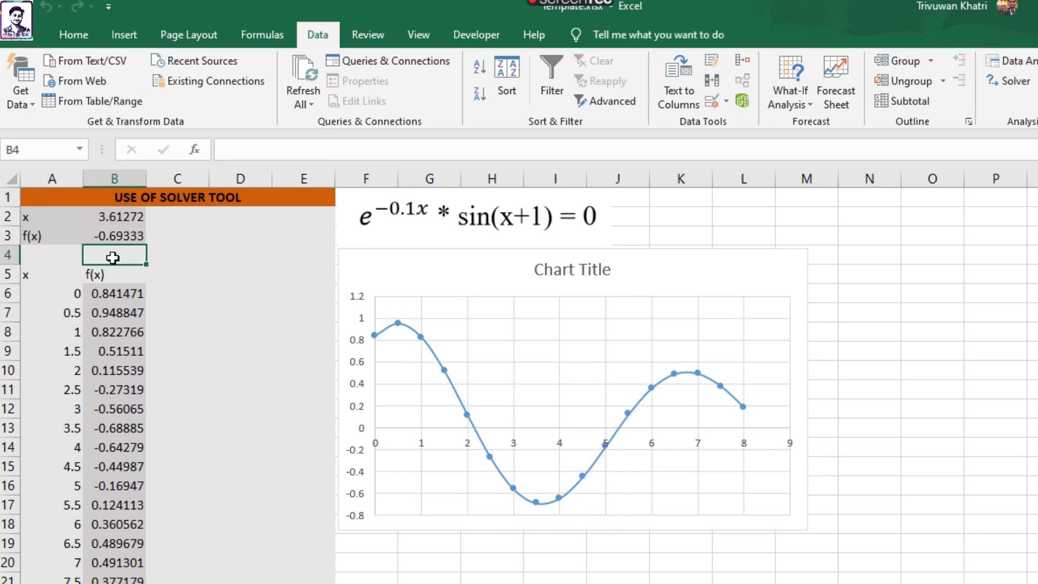
{"action": "left_click", "coordinate": [114, 236]}
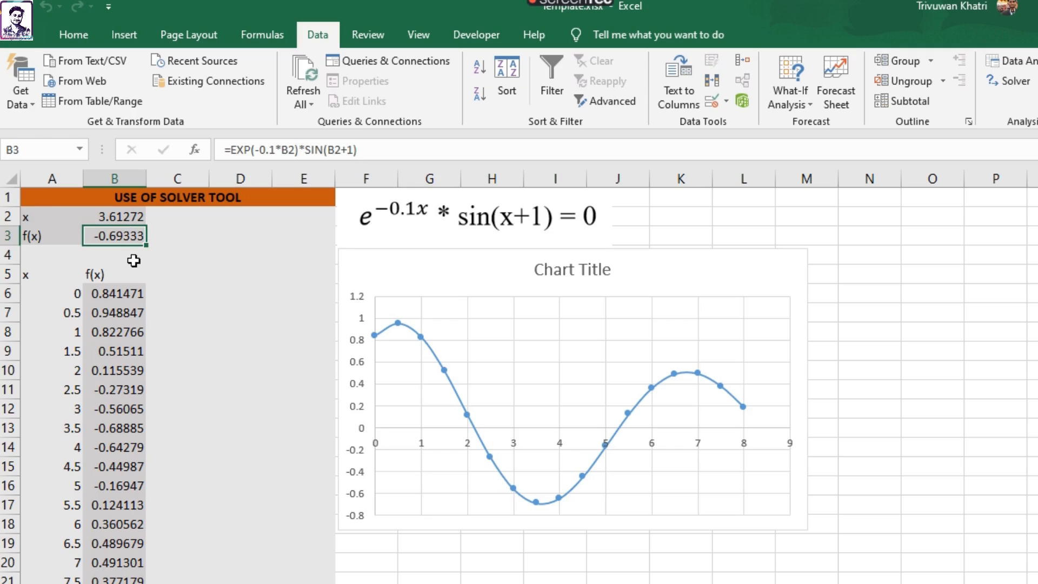
{"action": "left_click", "coordinate": [177, 255]}
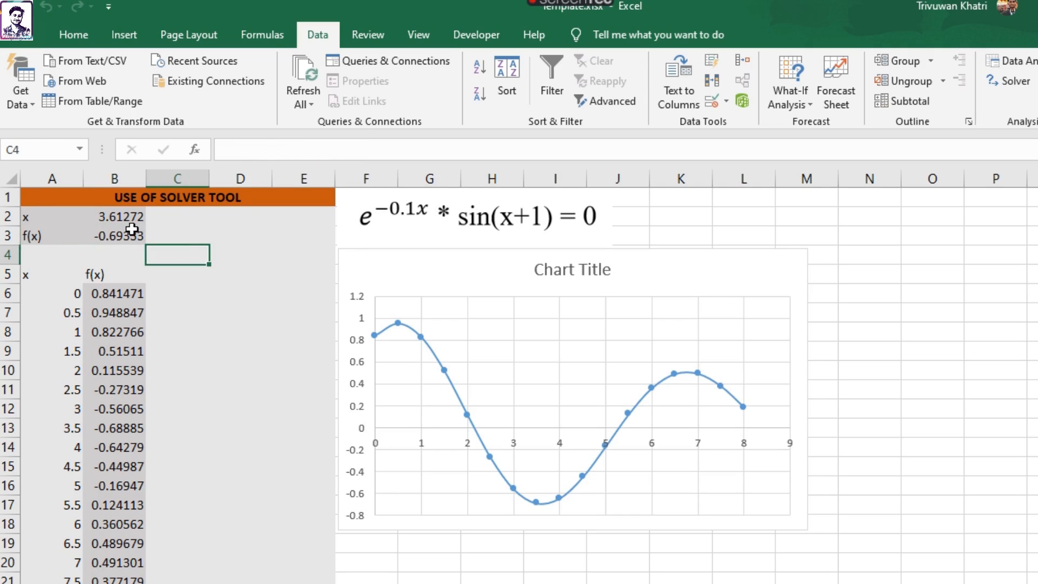
{"action": "left_click", "coordinate": [114, 217]}
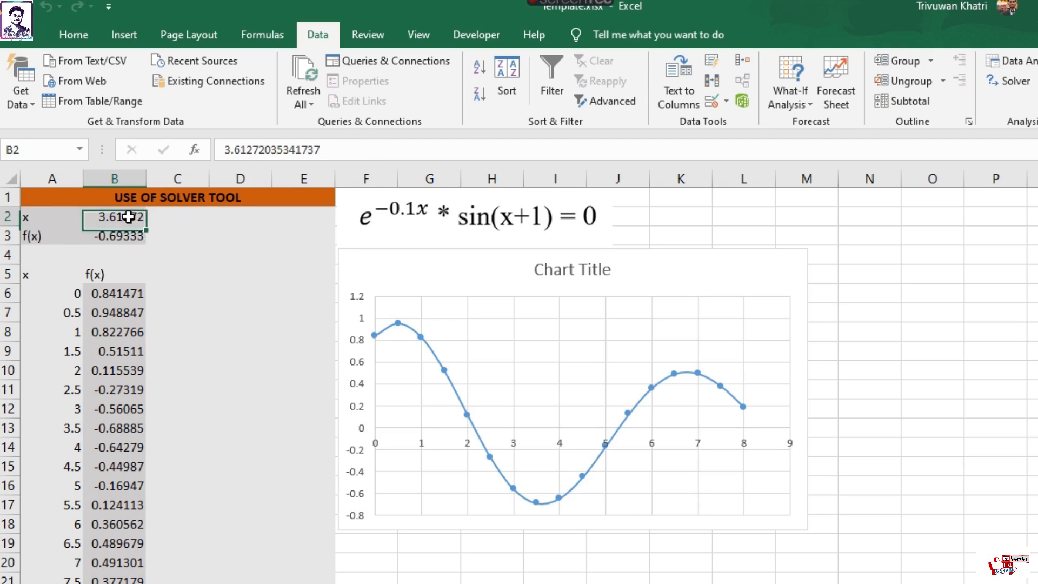
{"action": "left_click", "coordinate": [177, 254]}
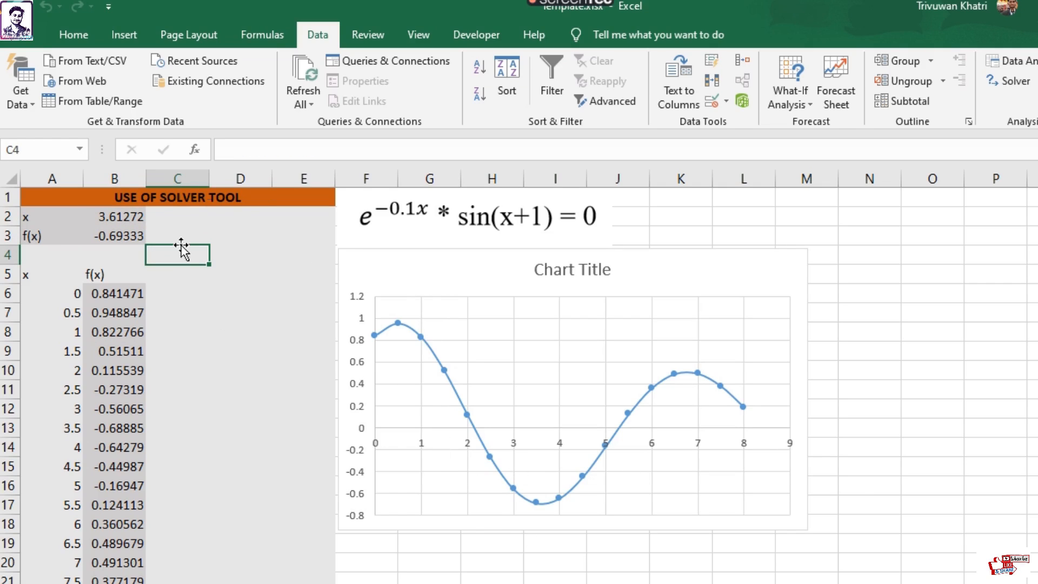
{"action": "mouse_move", "coordinate": [381, 379]}
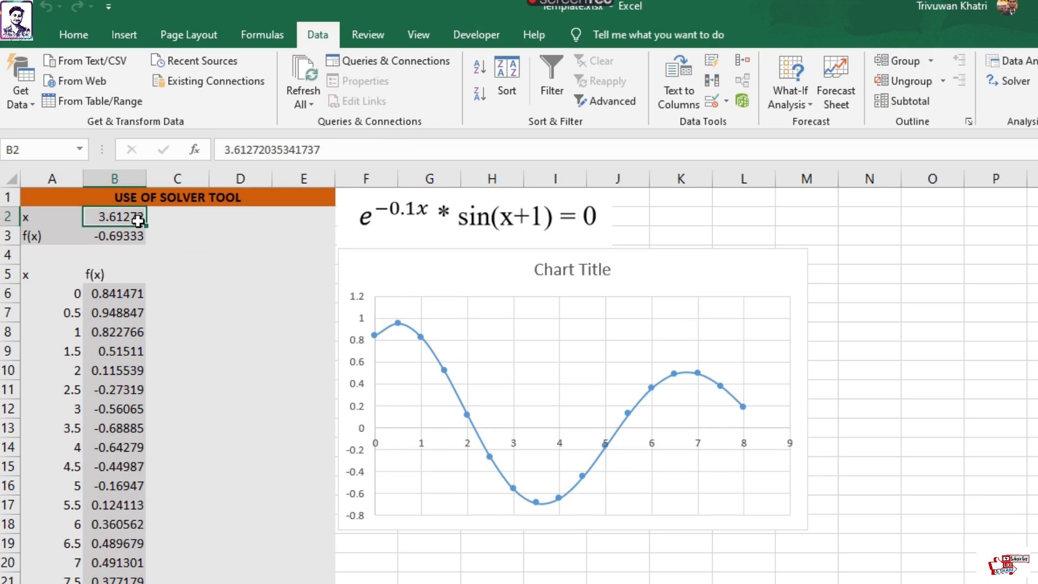
- Start from x = 0.5 and maximise with Solver, keeping x = 0.471128, f(x) = 0.949245
{"action": "type", "text": "0.5"}
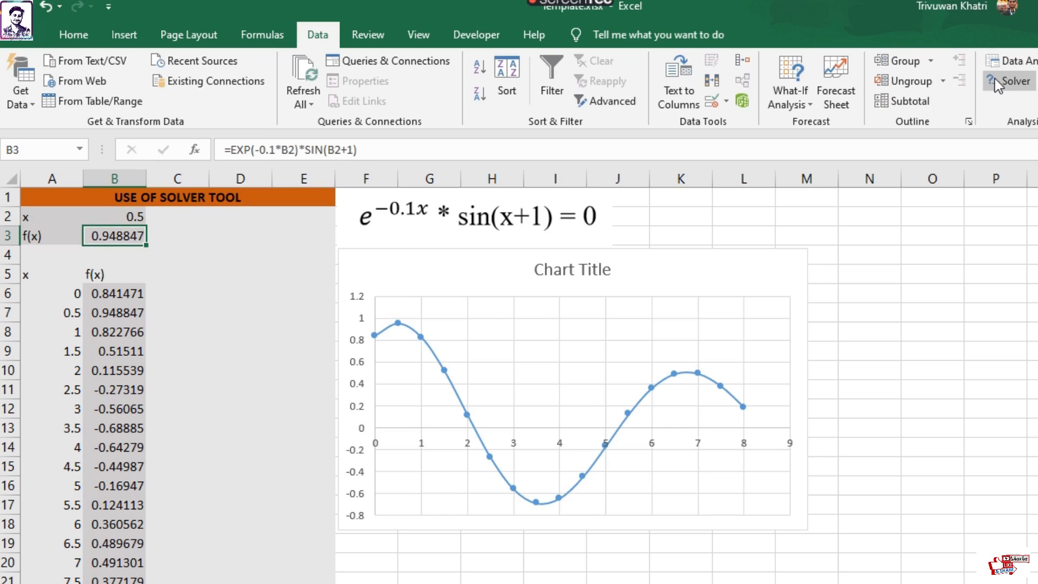
{"action": "left_click", "coordinate": [1003, 82]}
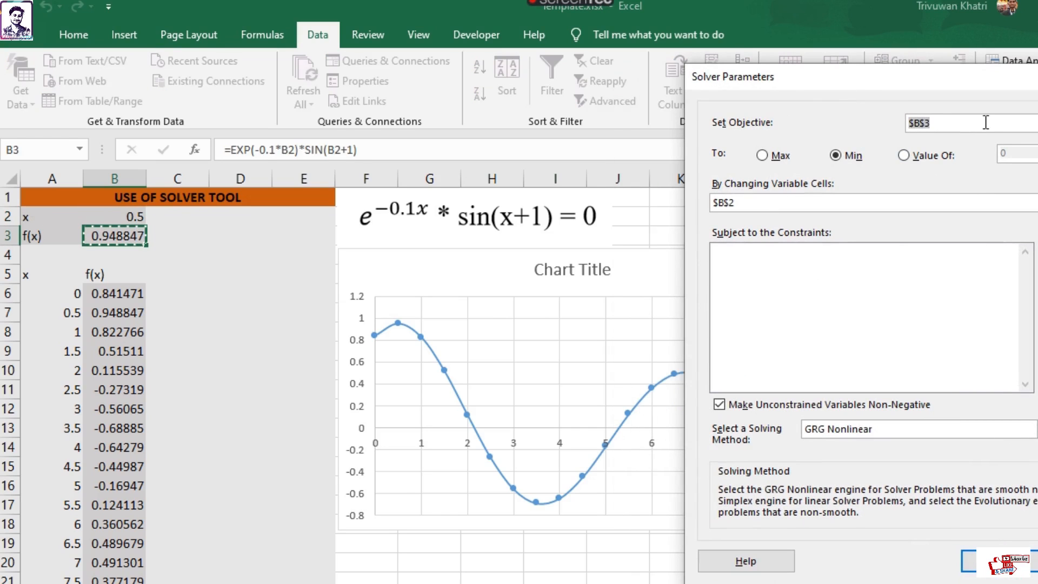
{"action": "mouse_move", "coordinate": [964, 240]}
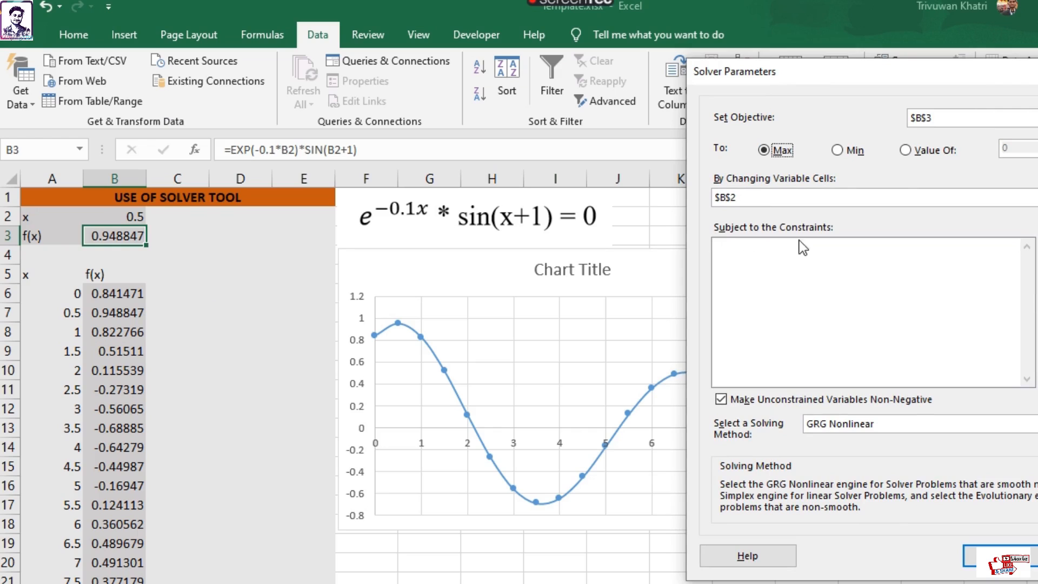
{"action": "left_click_drag", "start_coordinate": [734, 71], "coordinate": [818, 78]}
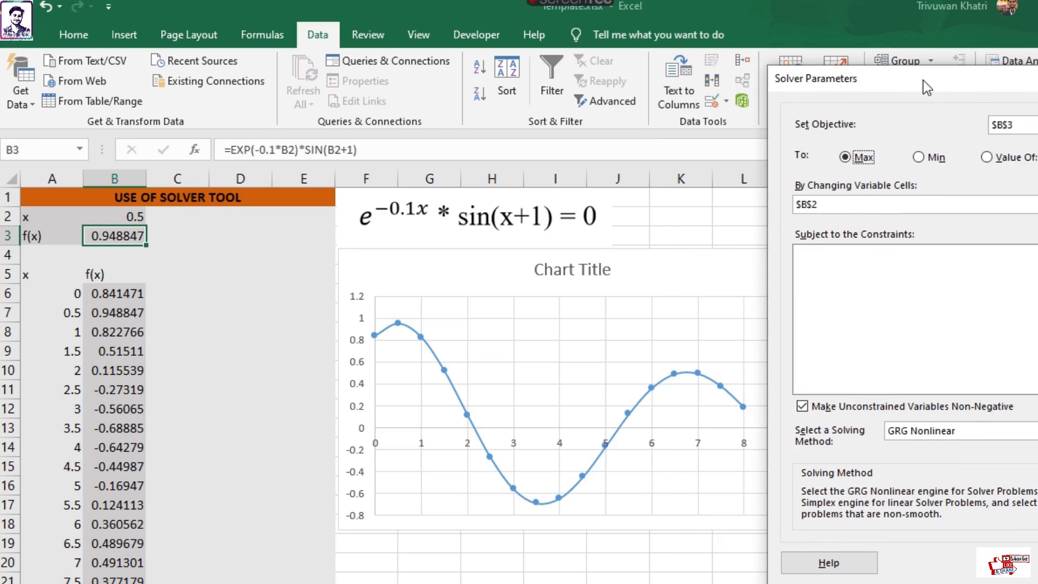
{"action": "mouse_move", "coordinate": [475, 453]}
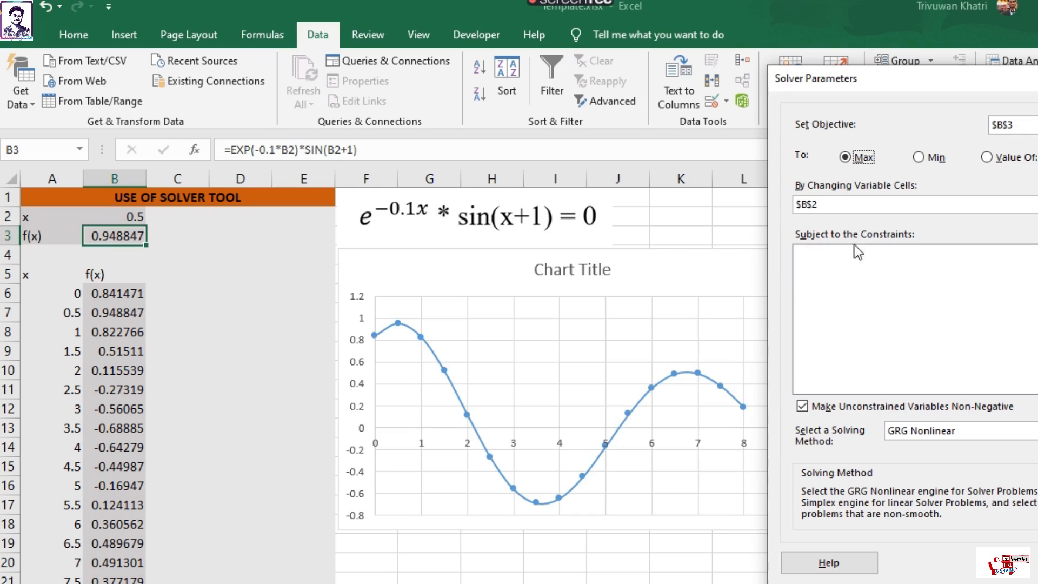
{"action": "mouse_move", "coordinate": [579, 436]}
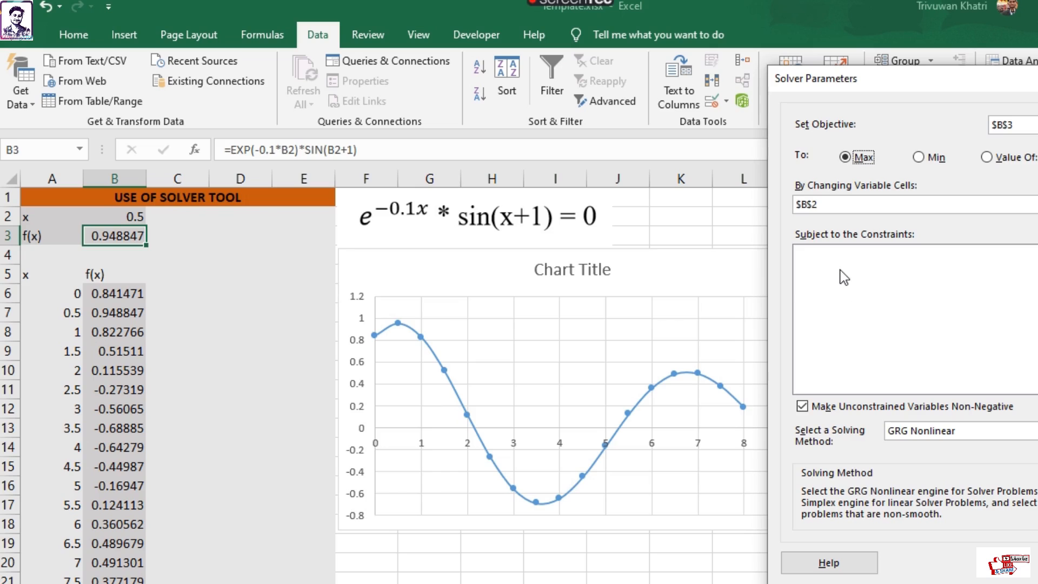
{"action": "mouse_move", "coordinate": [903, 311]}
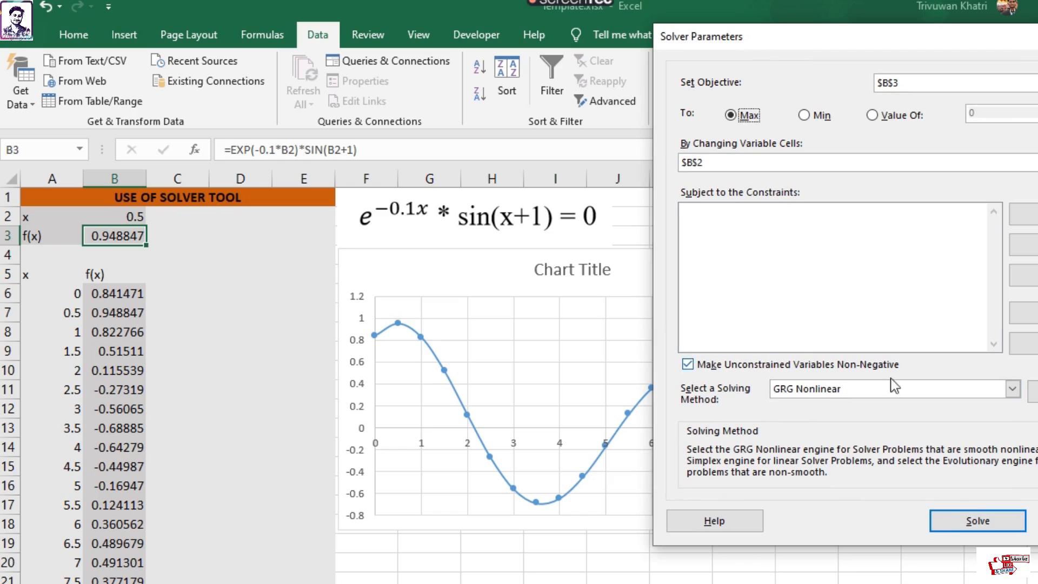
{"action": "left_click", "coordinate": [977, 520]}
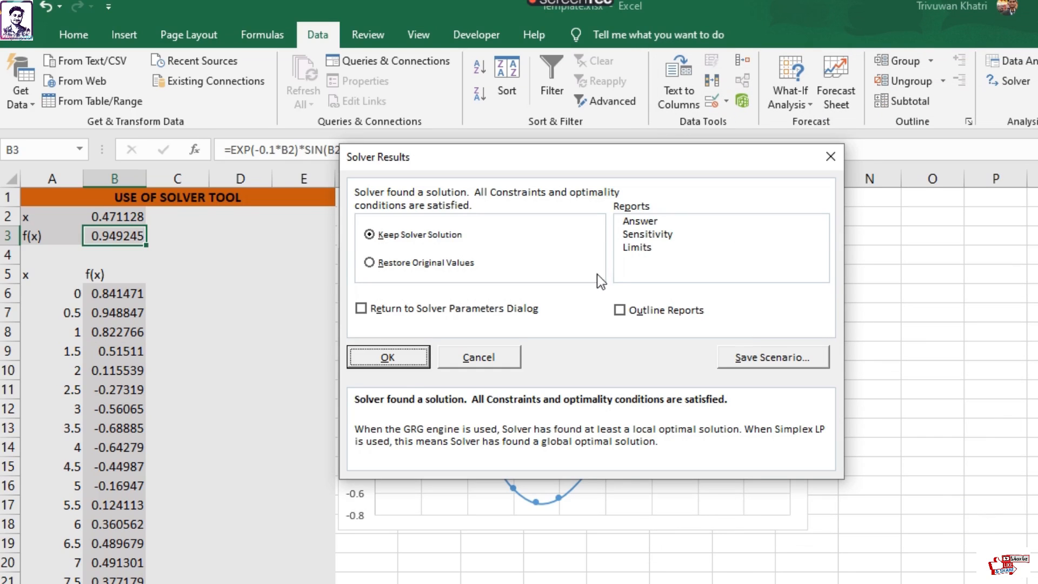
{"action": "left_click", "coordinate": [388, 357]}
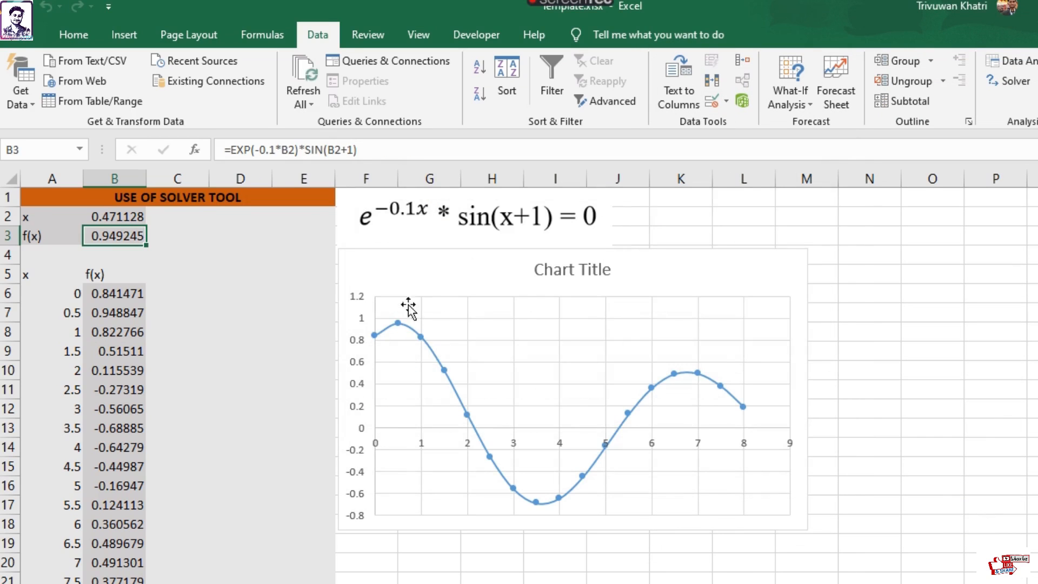
{"action": "mouse_move", "coordinate": [527, 186]}
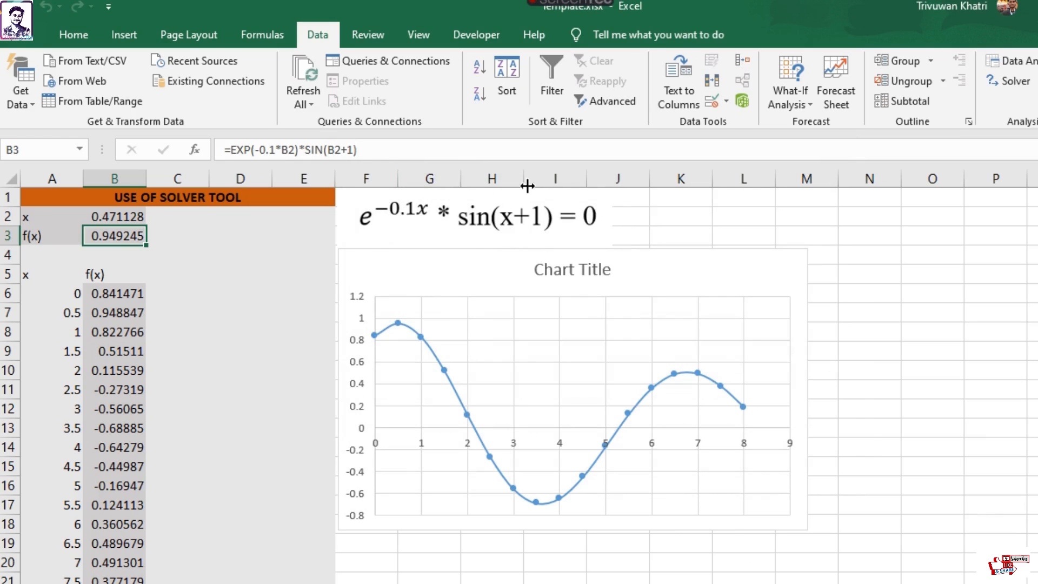
{"action": "left_click", "coordinate": [114, 217]}
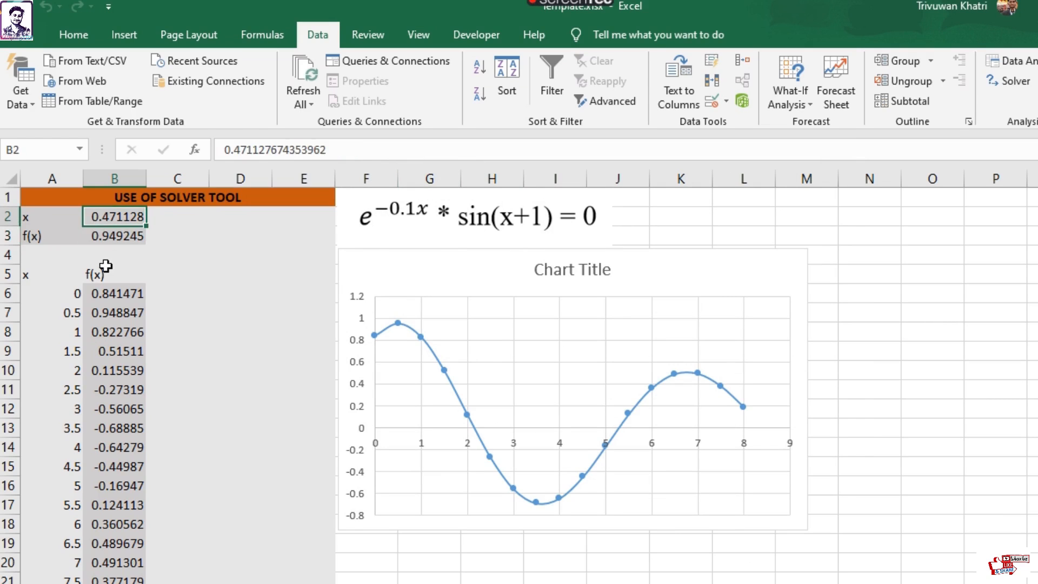
{"action": "left_click", "coordinate": [114, 235]}
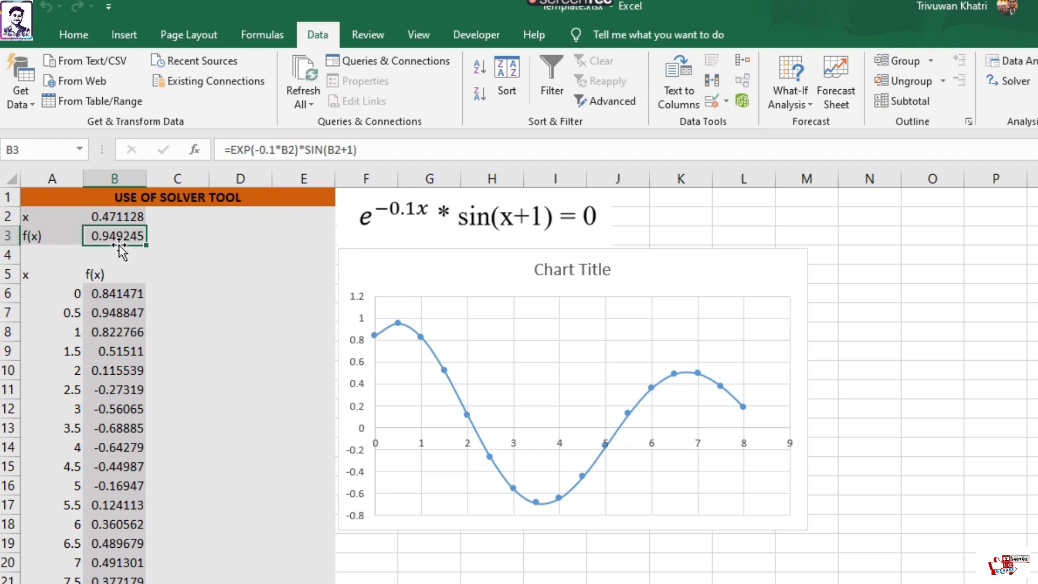
{"action": "mouse_move", "coordinate": [194, 266]}
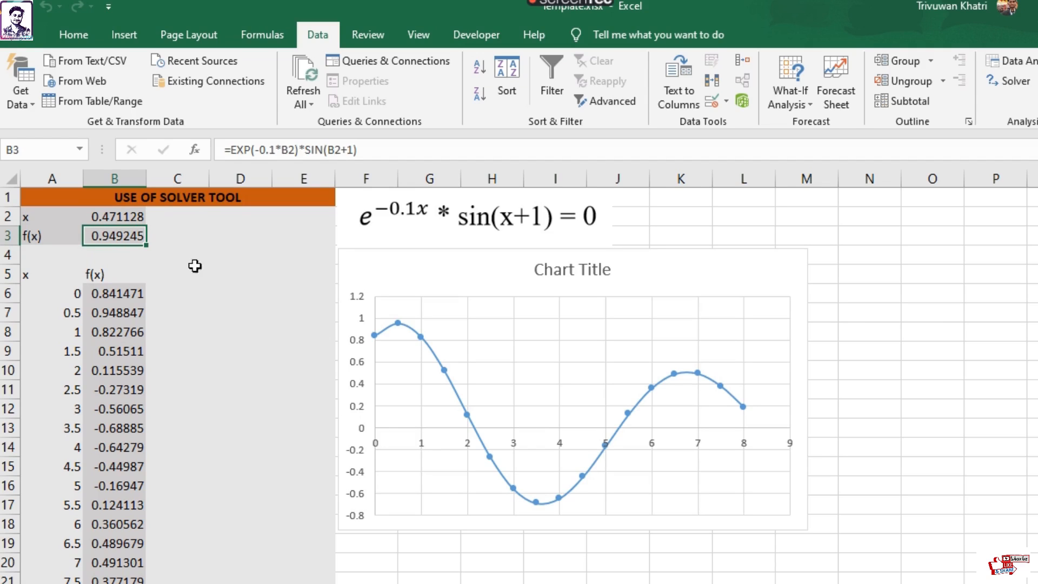
{"action": "left_click", "coordinate": [177, 255]}
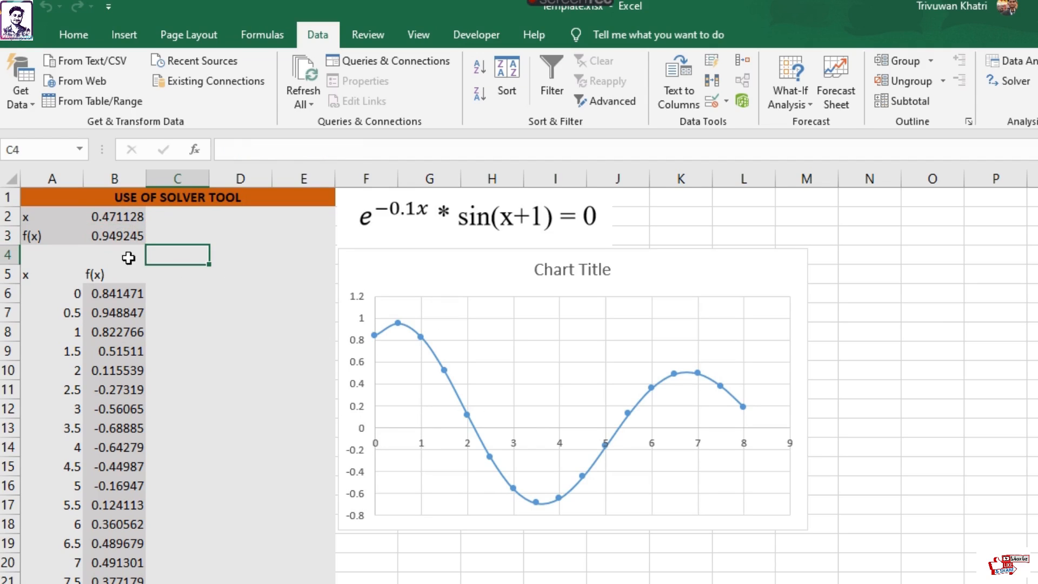
{"action": "left_click", "coordinate": [114, 254]}
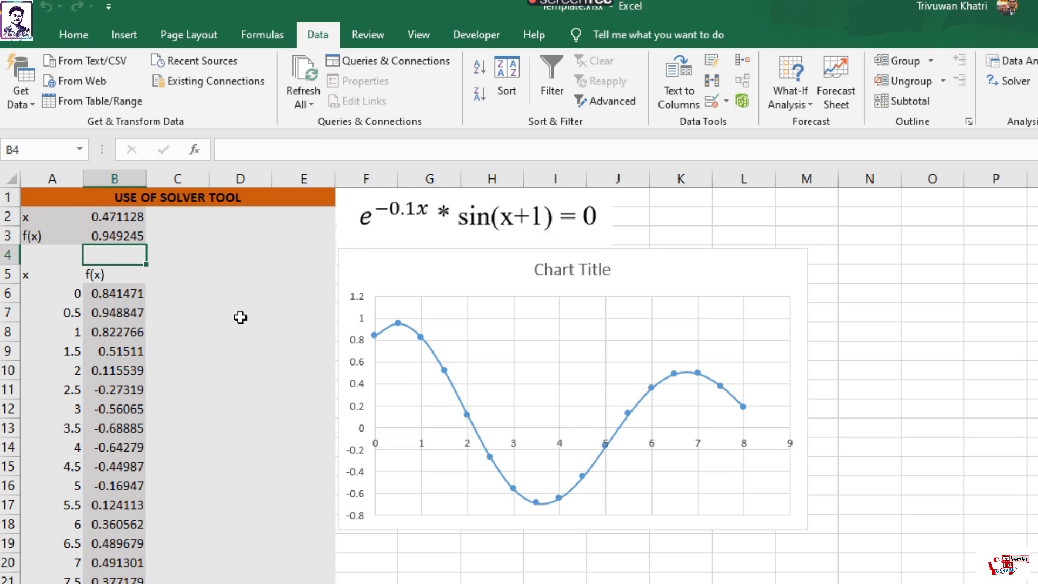
{"action": "mouse_move", "coordinate": [730, 322]}
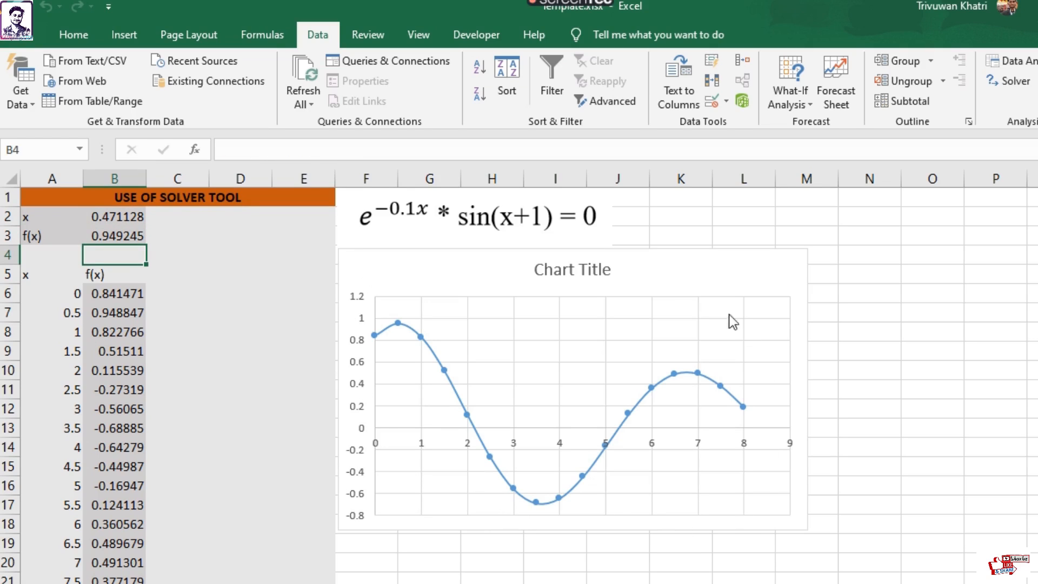
{"action": "mouse_move", "coordinate": [783, 527]}
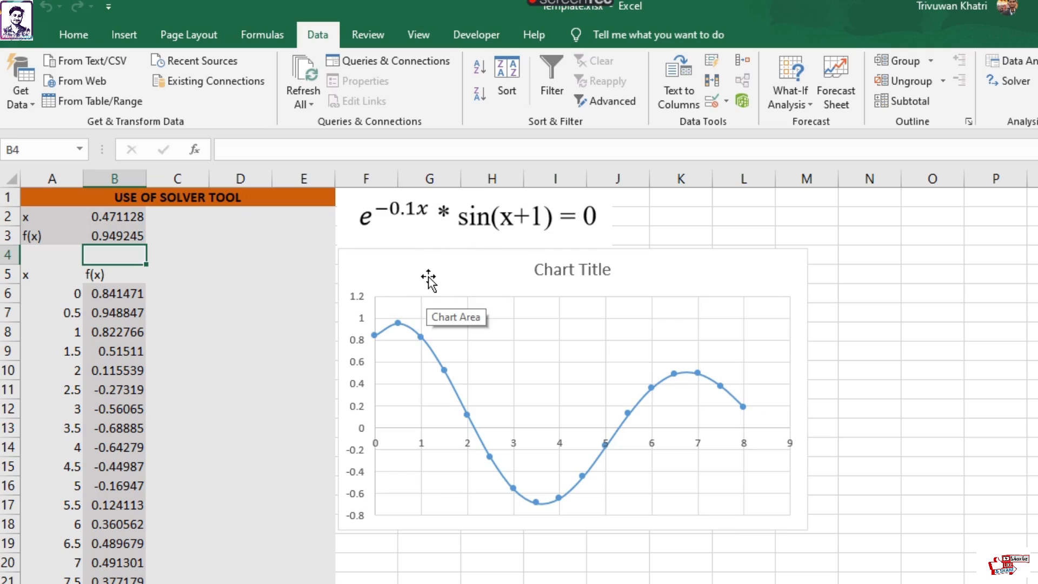
{"action": "mouse_move", "coordinate": [454, 294]}
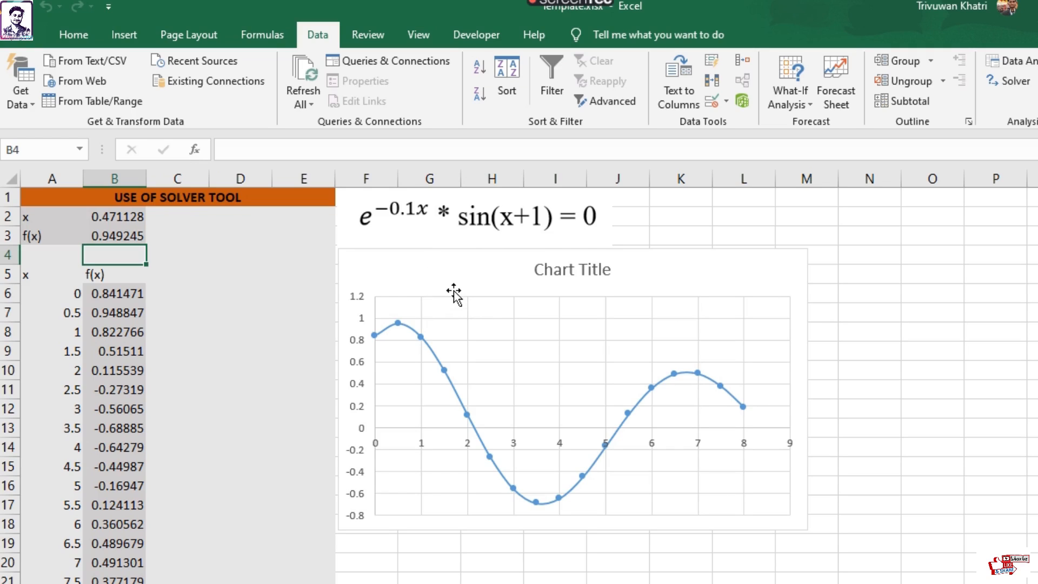
{"action": "mouse_move", "coordinate": [458, 294]}
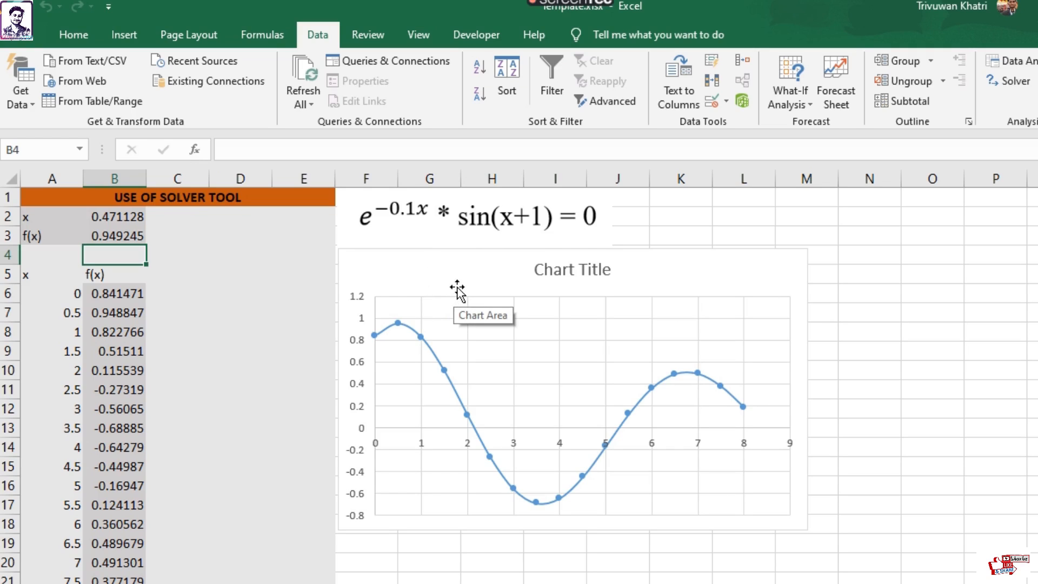